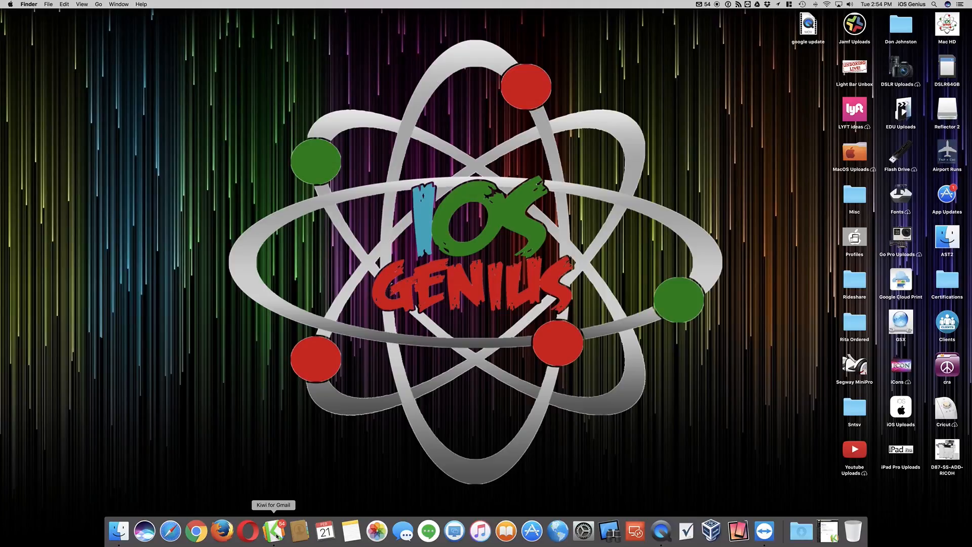
Launch AST 2 from the MyAccess email's 'here' link in Kiwi for Gmail.
{"action": "left_click", "coordinate": [272, 532]}
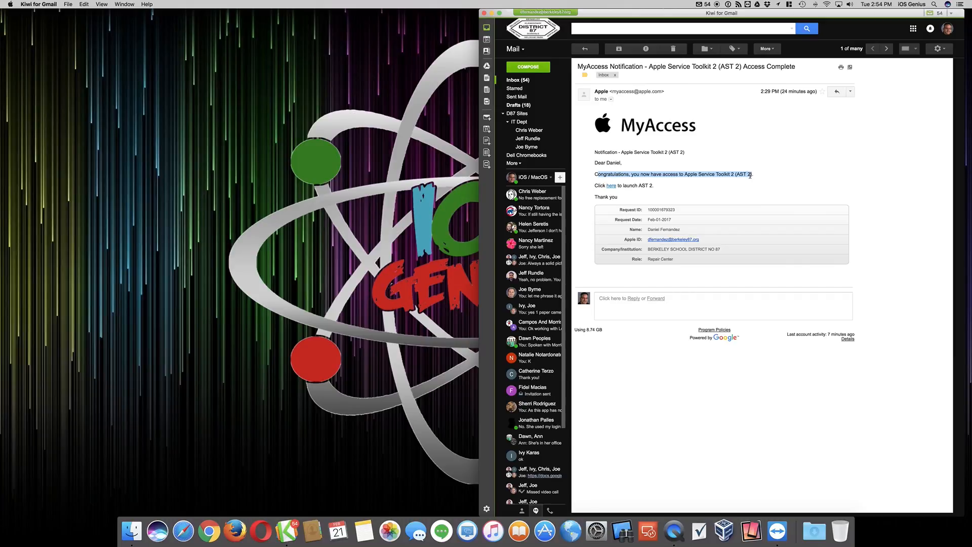
{"action": "left_click", "coordinate": [183, 531]}
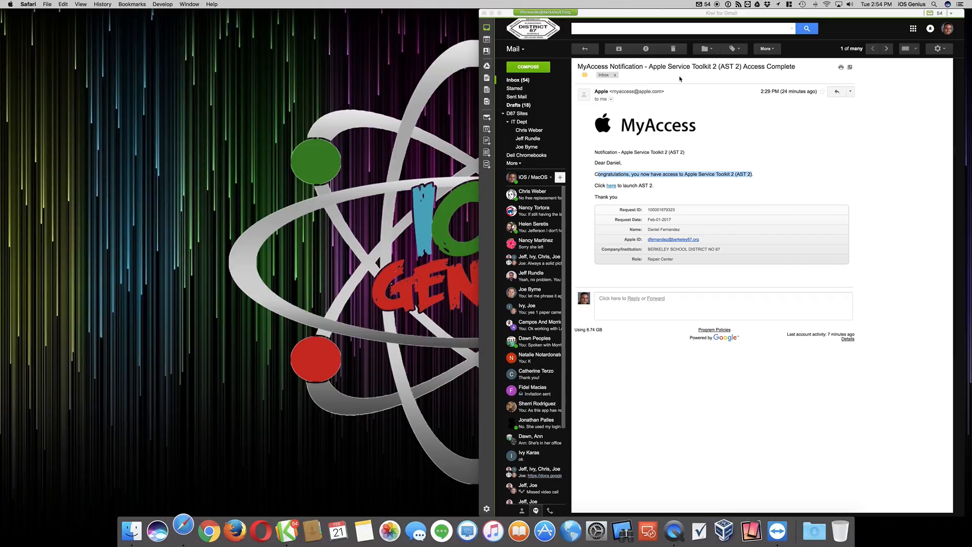
{"action": "left_click", "coordinate": [611, 186]}
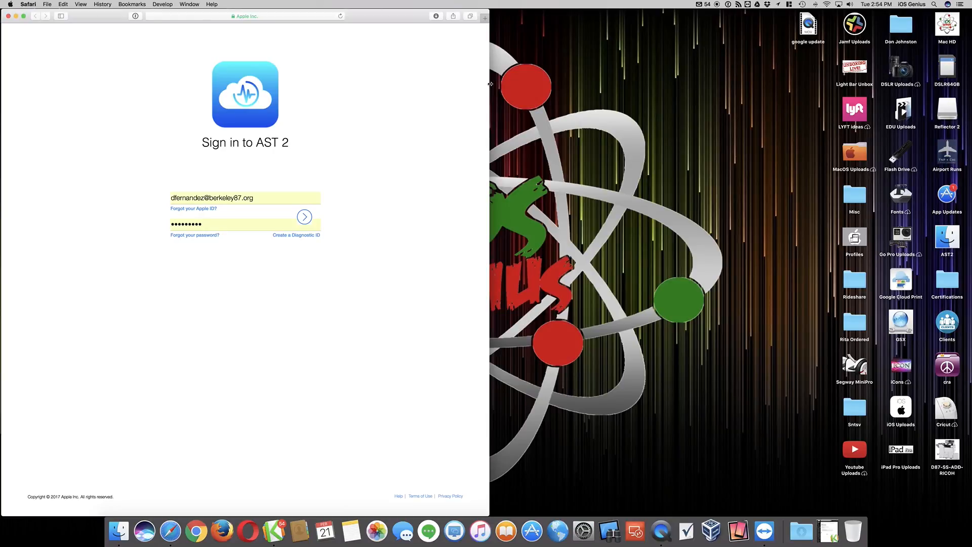
{"action": "mouse_move", "coordinate": [196, 532]}
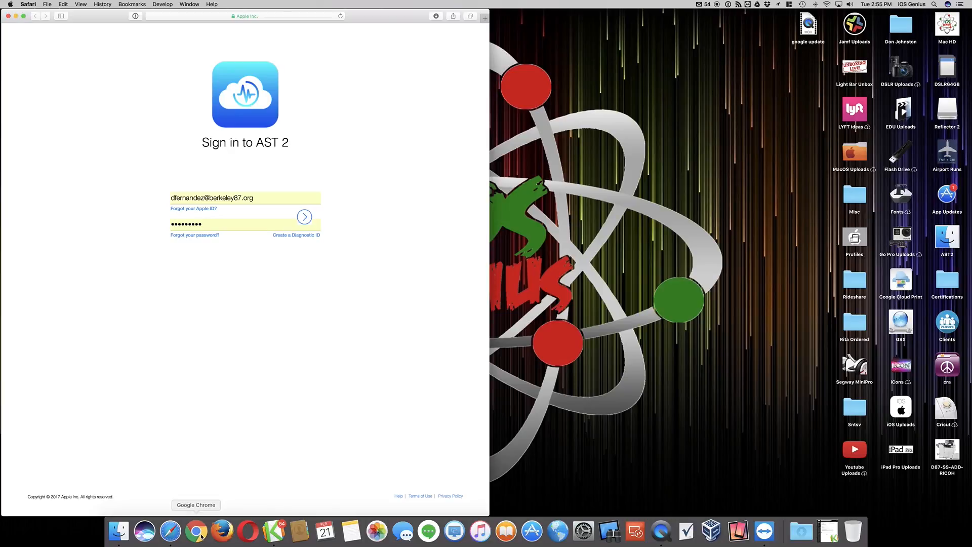
{"action": "mouse_move", "coordinate": [382, 161]}
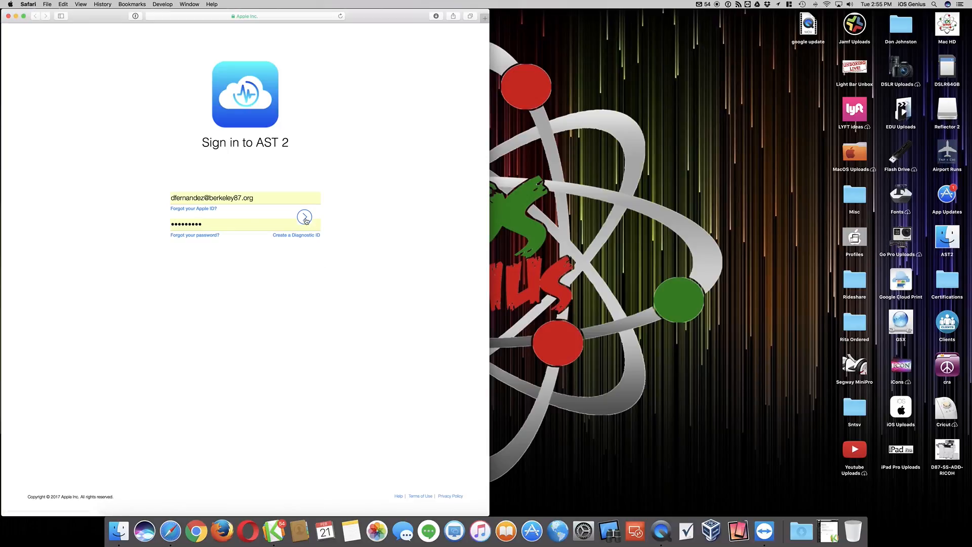
Submit the entered Apple ID and password to sign in to AST 2.
{"action": "left_click", "coordinate": [305, 217]}
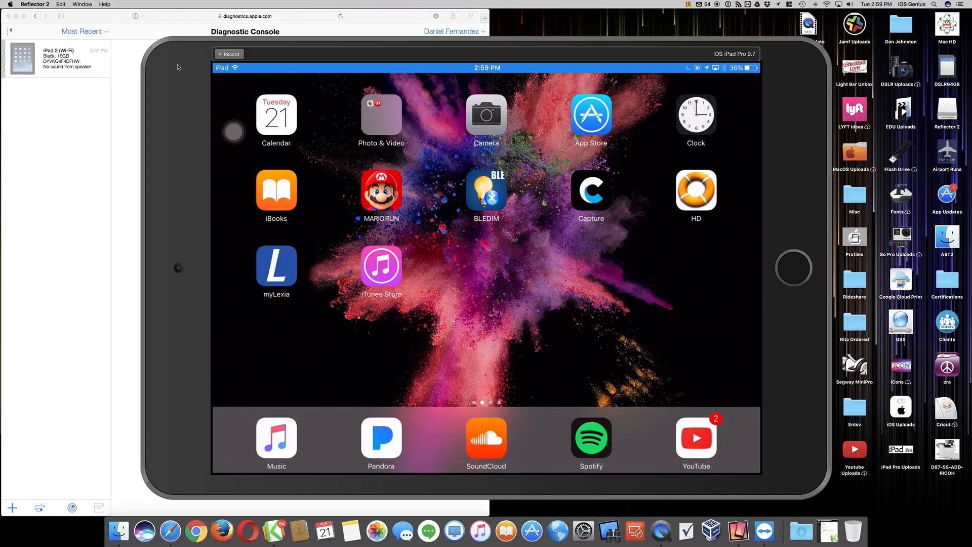
{"action": "mouse_move", "coordinate": [231, 74]}
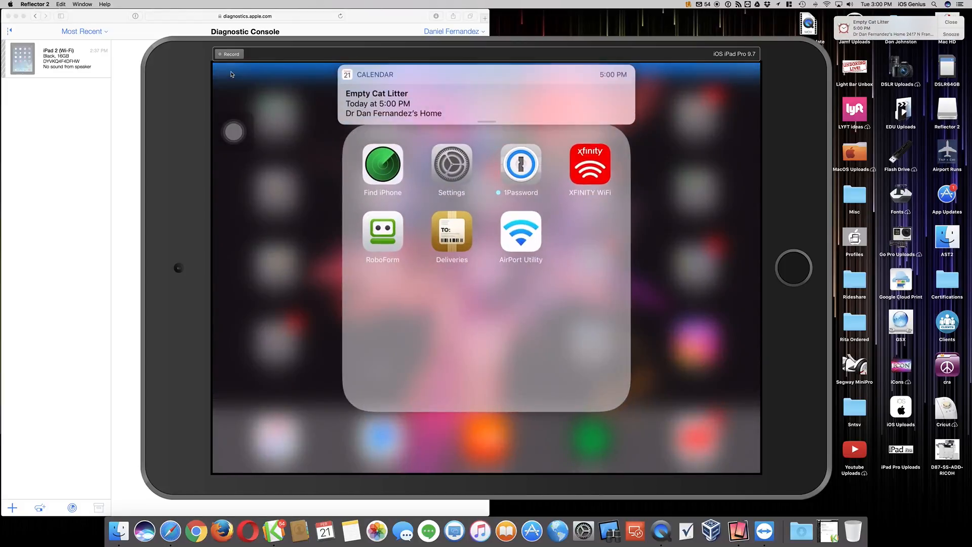
Launch the Settings app on the mirrored iPad.
{"action": "left_click", "coordinate": [452, 165]}
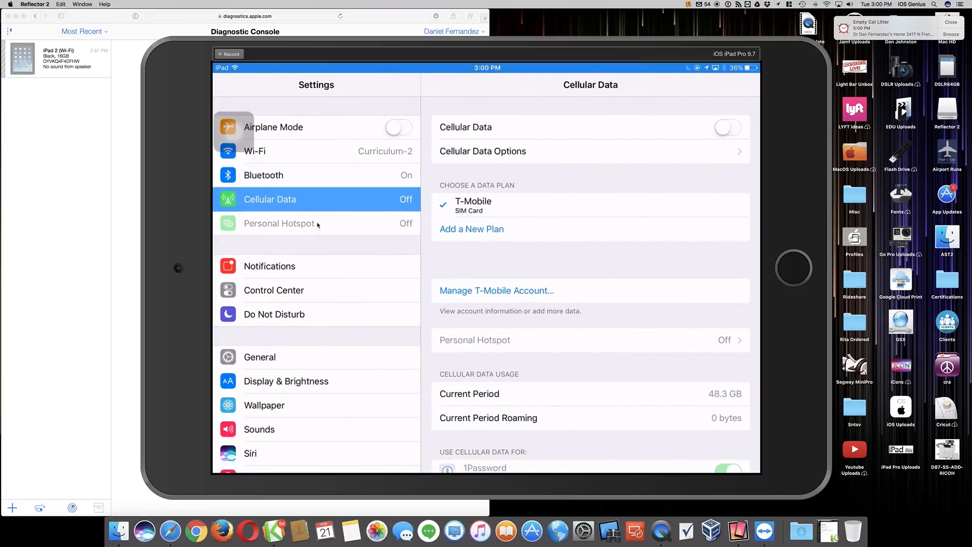
{"action": "mouse_move", "coordinate": [383, 208]}
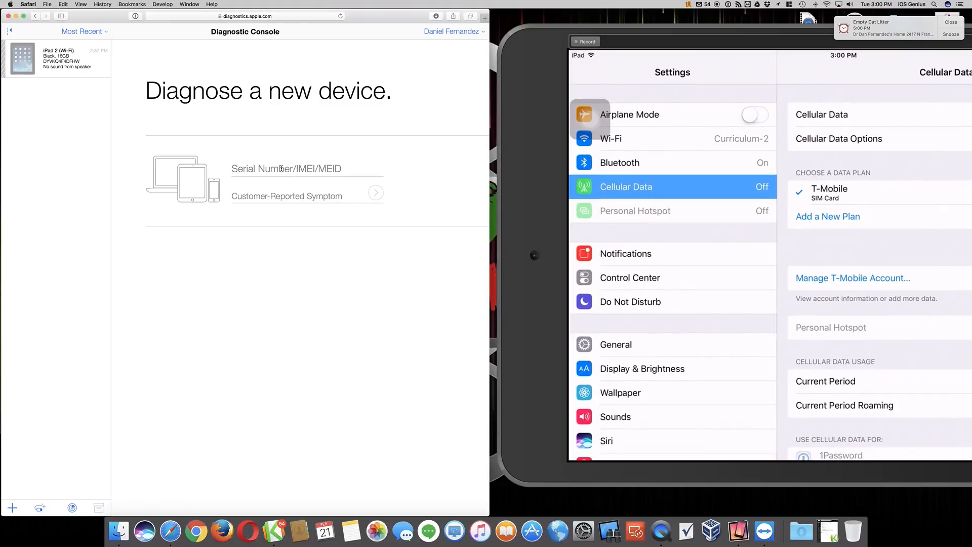
Navigate the iPad to Settings > General > About to find its serial number.
{"action": "scroll", "scroll_direction": "down", "scroll_amount": 3}
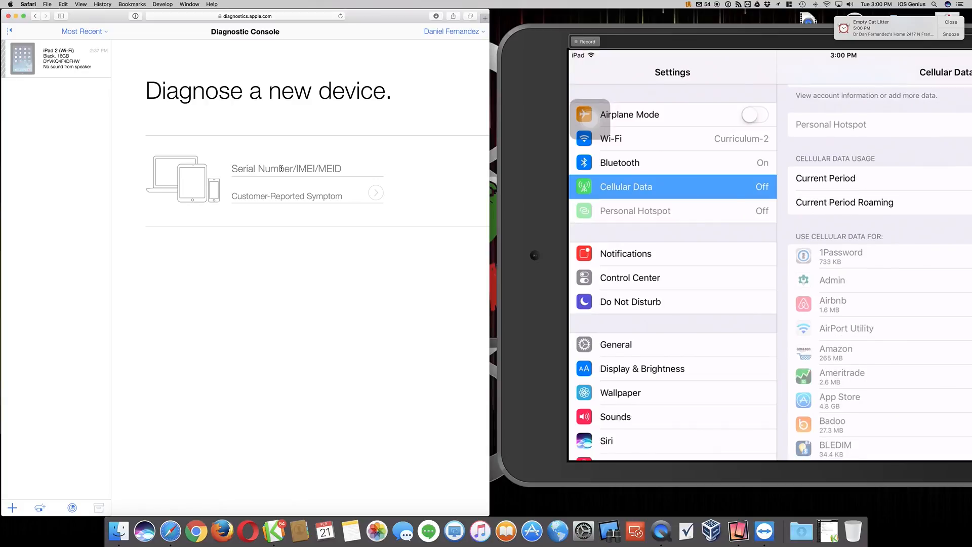
{"action": "left_click", "coordinate": [616, 344]}
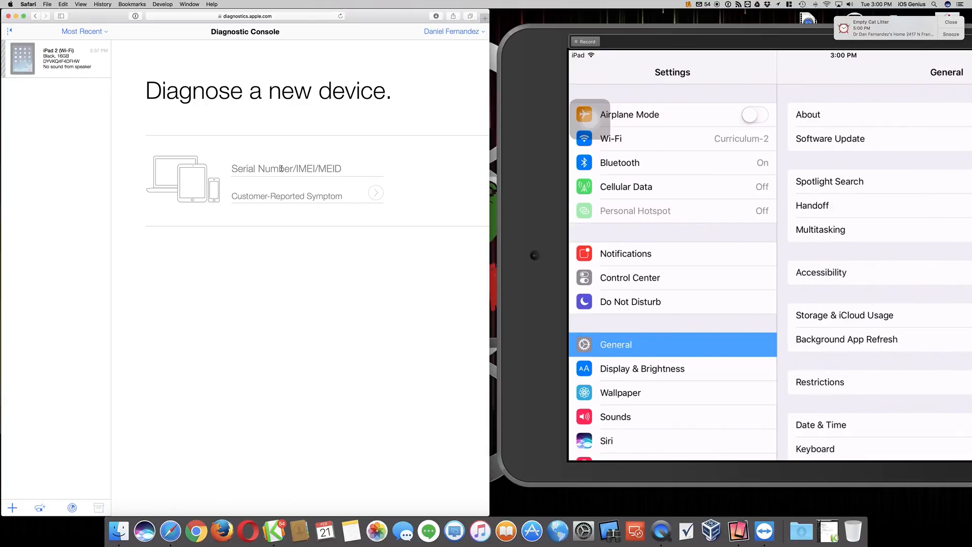
{"action": "left_click", "coordinate": [807, 114]}
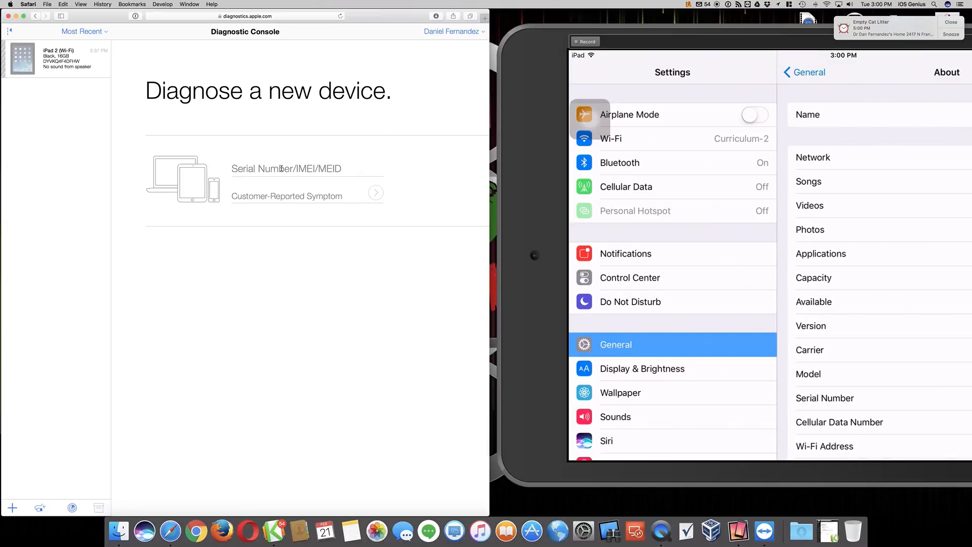
{"action": "mouse_move", "coordinate": [512, 120]}
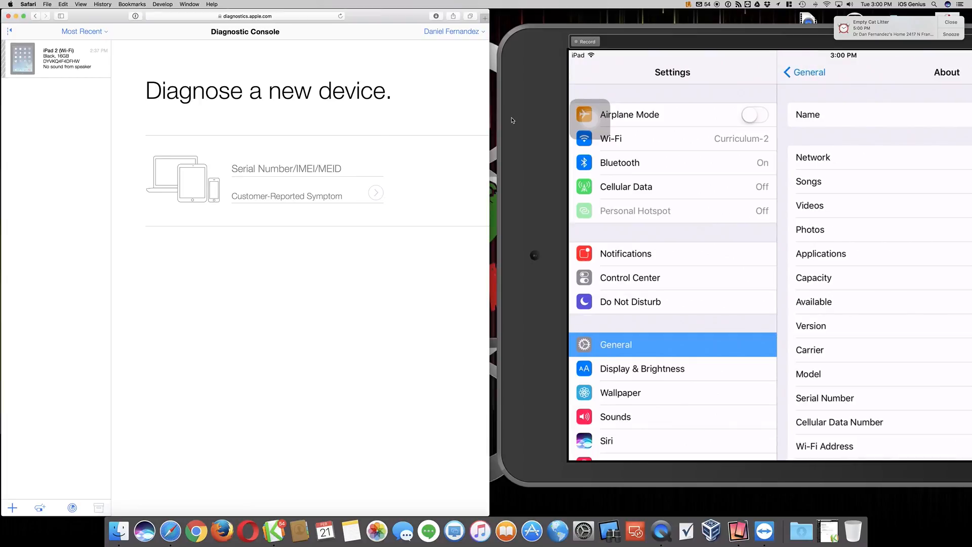
{"action": "mouse_move", "coordinate": [517, 110]}
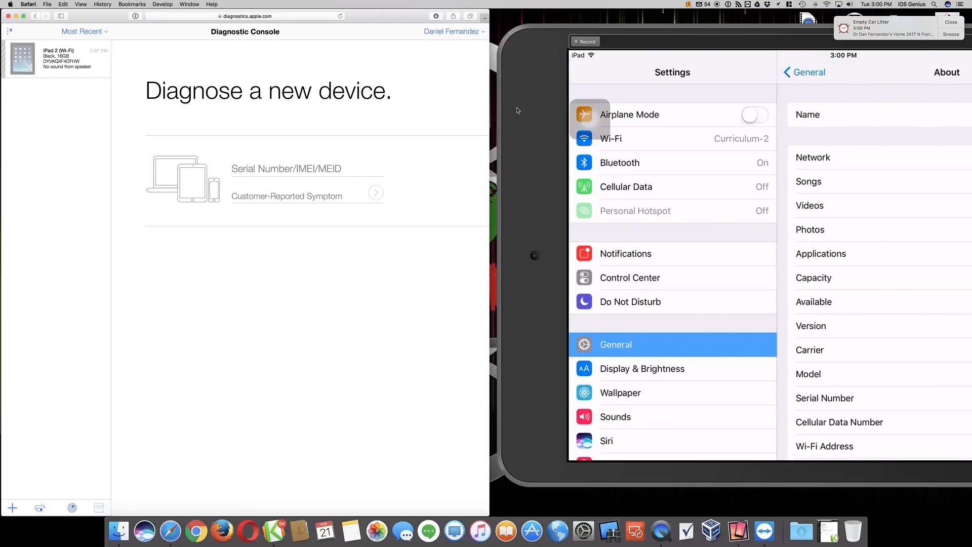
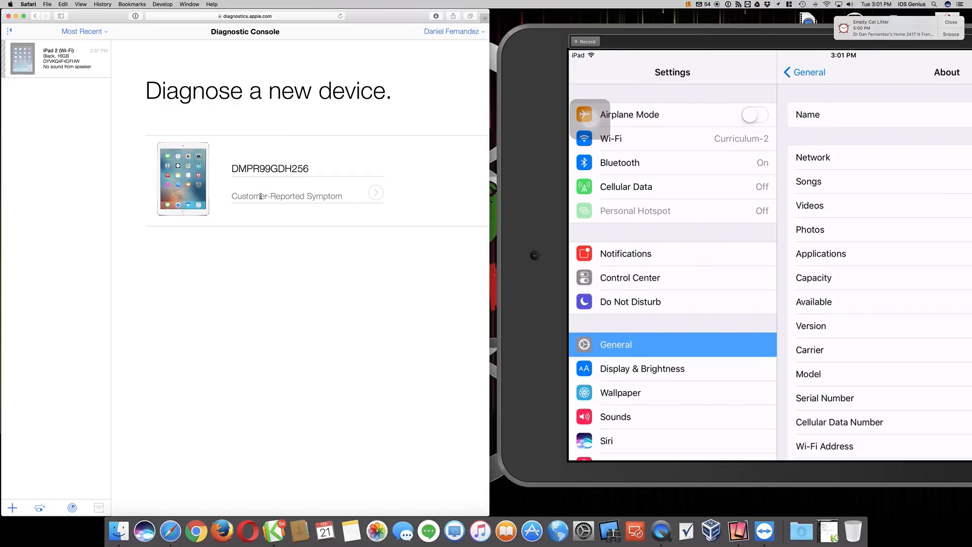
Set the customer-reported symptom to Running slow and freezing and submit the diagnosis request.
{"action": "type", "text": "fo"}
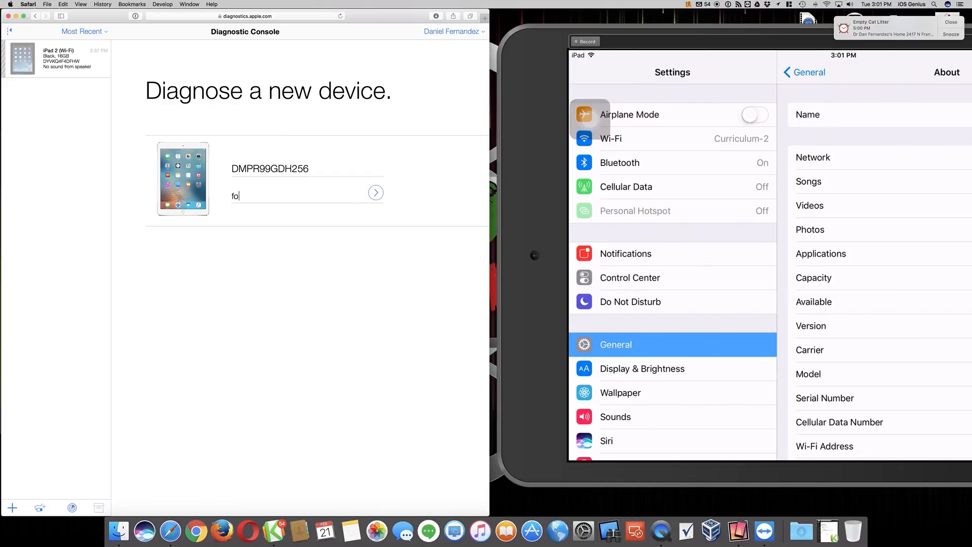
{"action": "type", "text": "wl"}
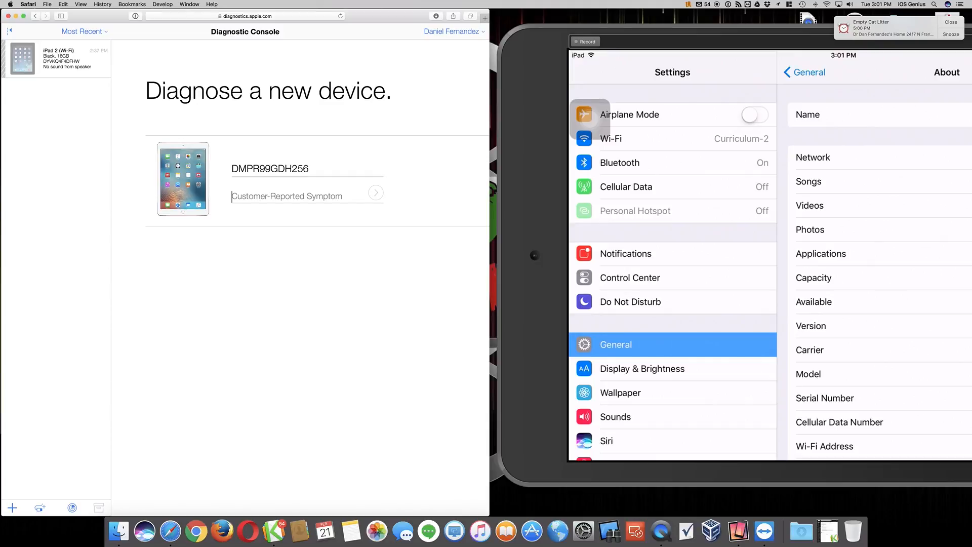
{"action": "type", "text": "S"}
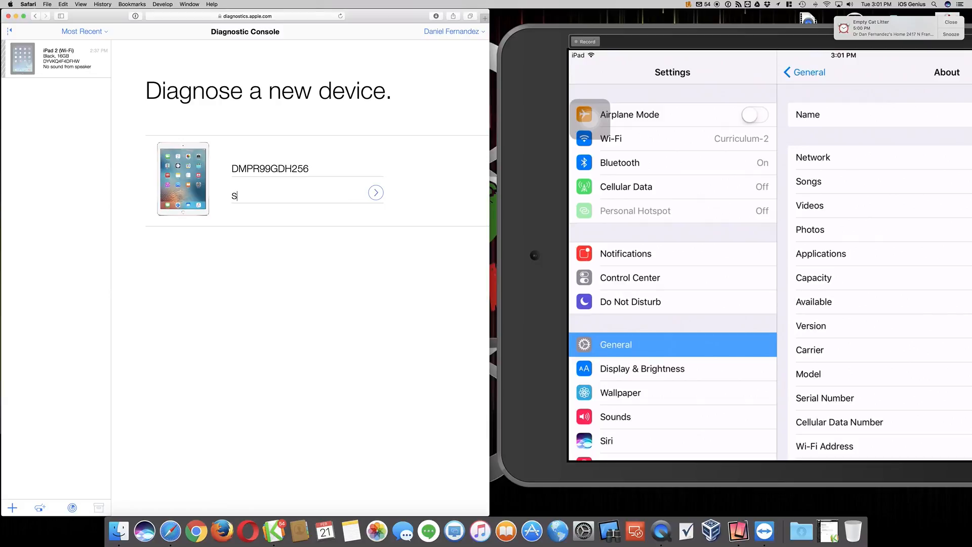
{"action": "type", "text": "low P"}
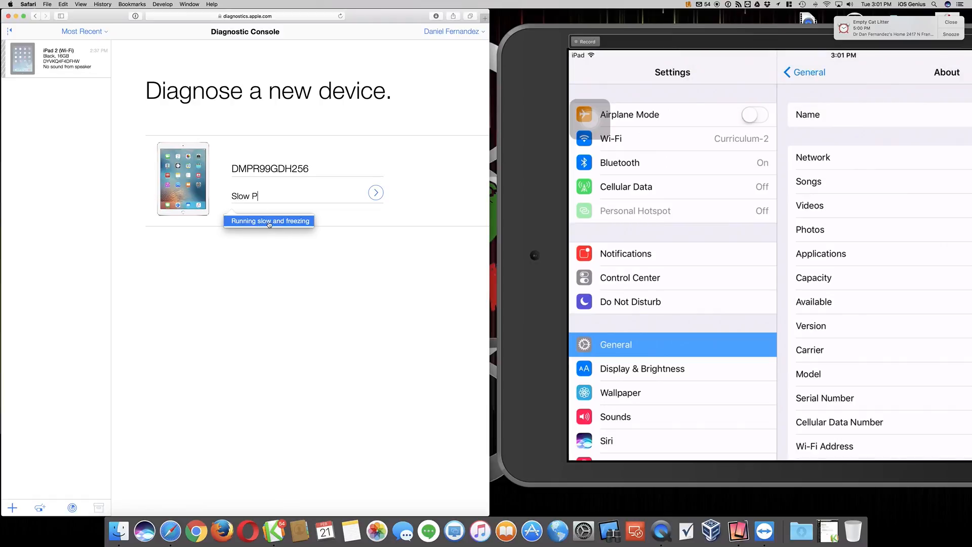
{"action": "left_click", "coordinate": [270, 221]}
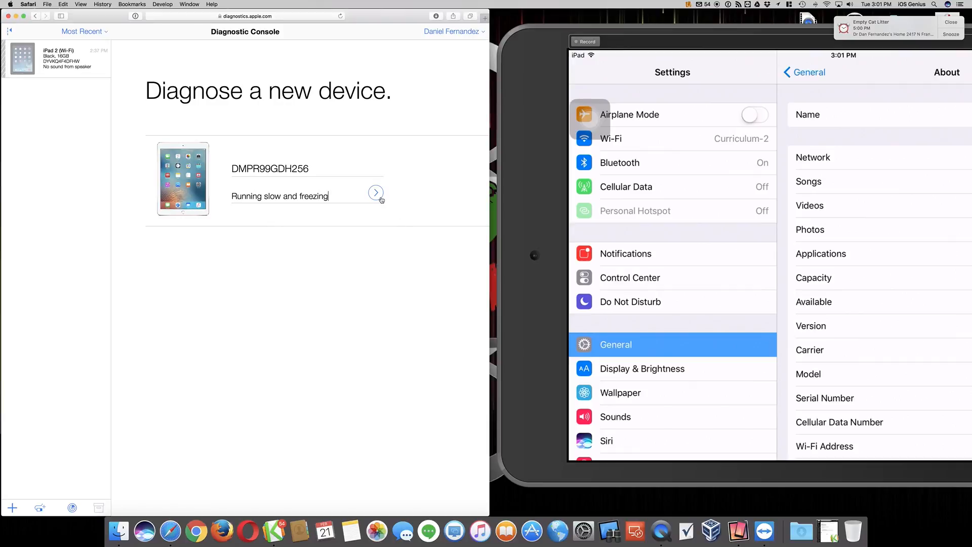
{"action": "mouse_move", "coordinate": [376, 193]}
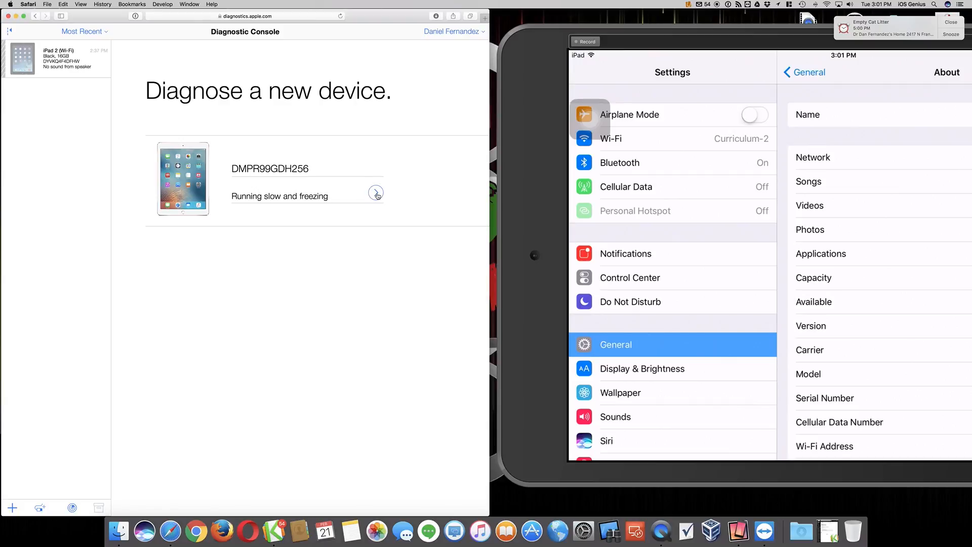
{"action": "left_click", "coordinate": [375, 192]}
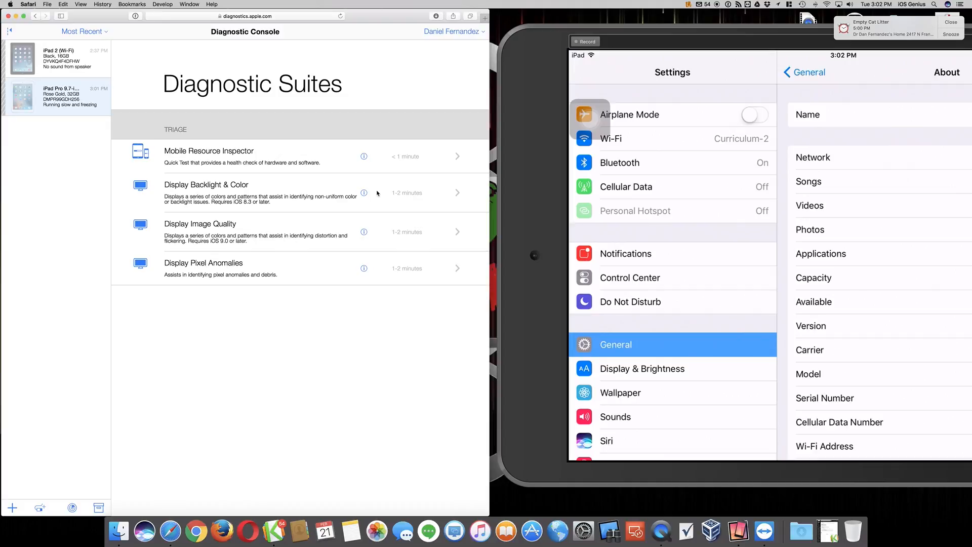
{"action": "mouse_move", "coordinate": [186, 162]}
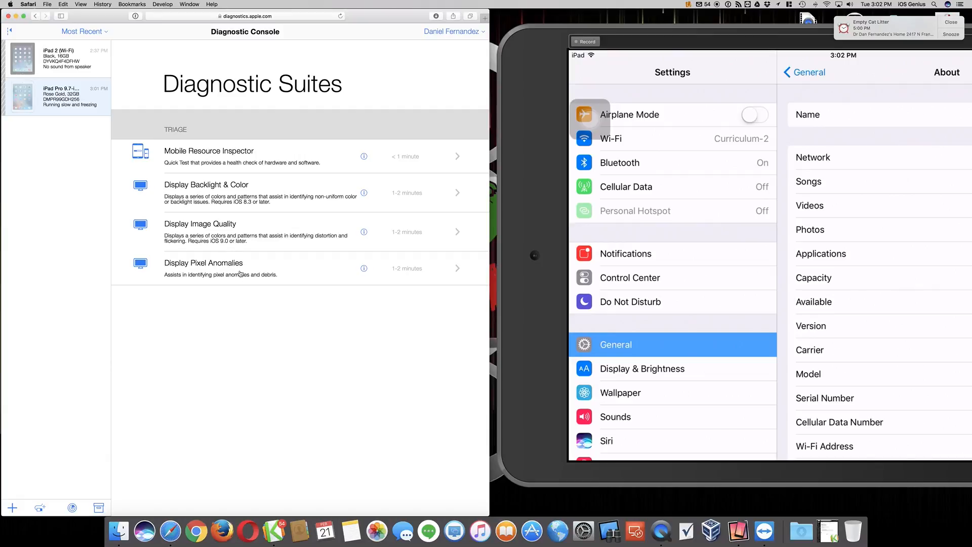
{"action": "mouse_move", "coordinate": [303, 273]}
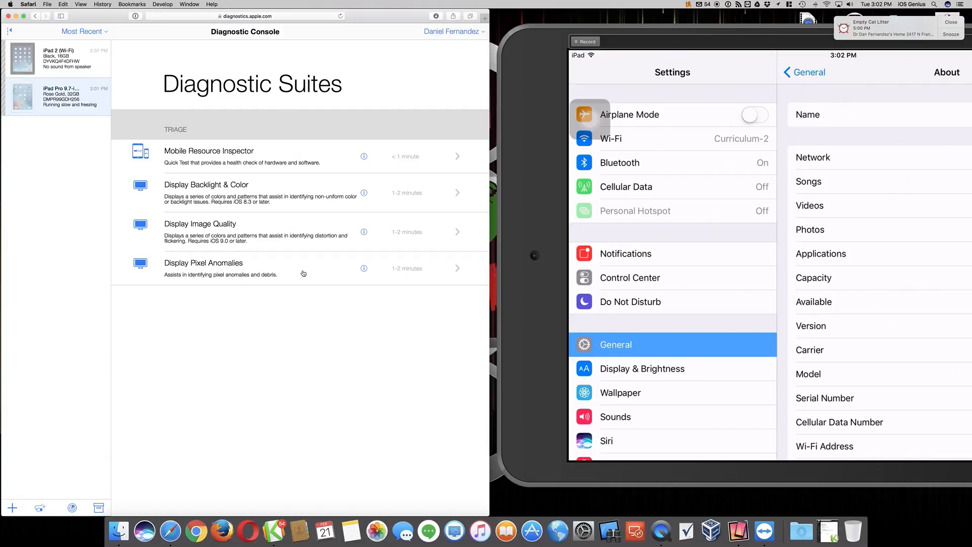
{"action": "mouse_move", "coordinate": [192, 157]}
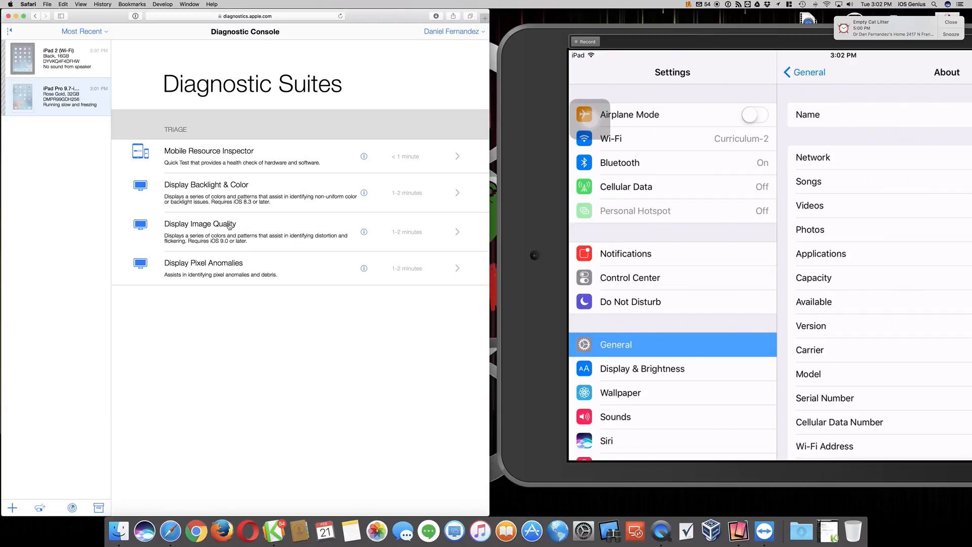
{"action": "mouse_move", "coordinate": [225, 270]}
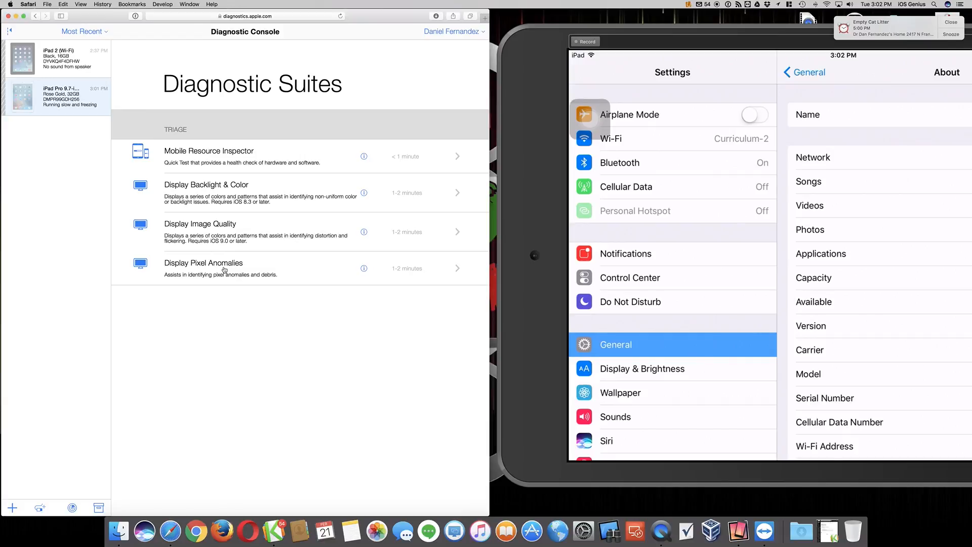
{"action": "mouse_move", "coordinate": [242, 157]}
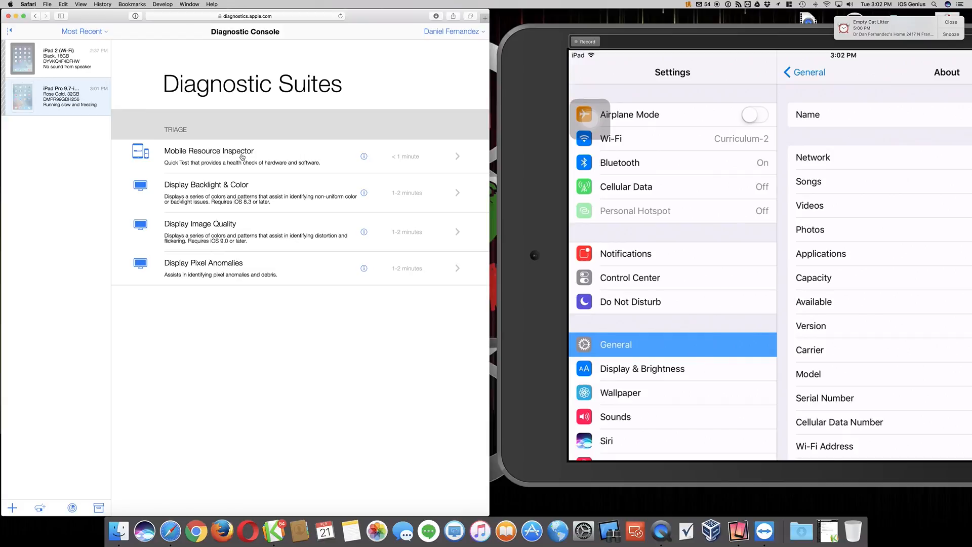
{"action": "mouse_move", "coordinate": [464, 92]}
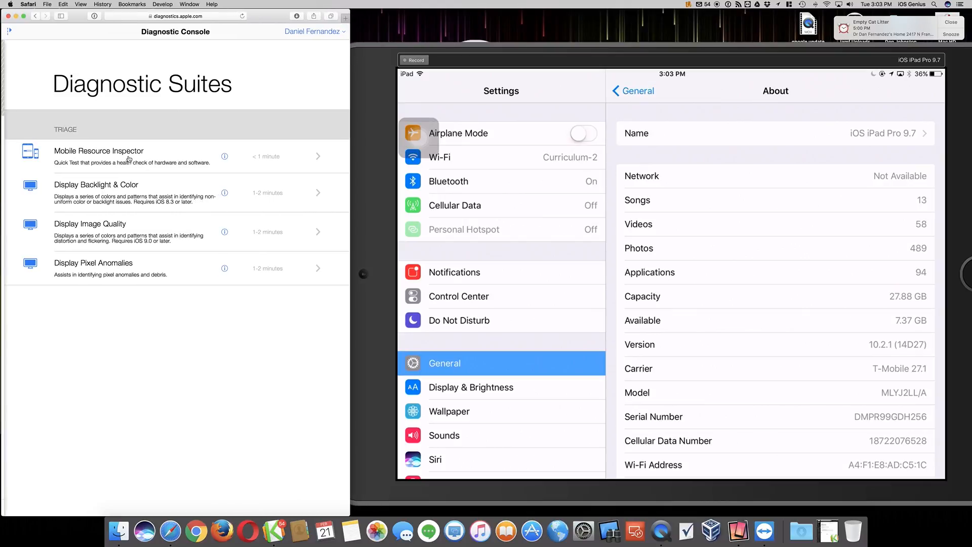
{"action": "mouse_move", "coordinate": [319, 157]}
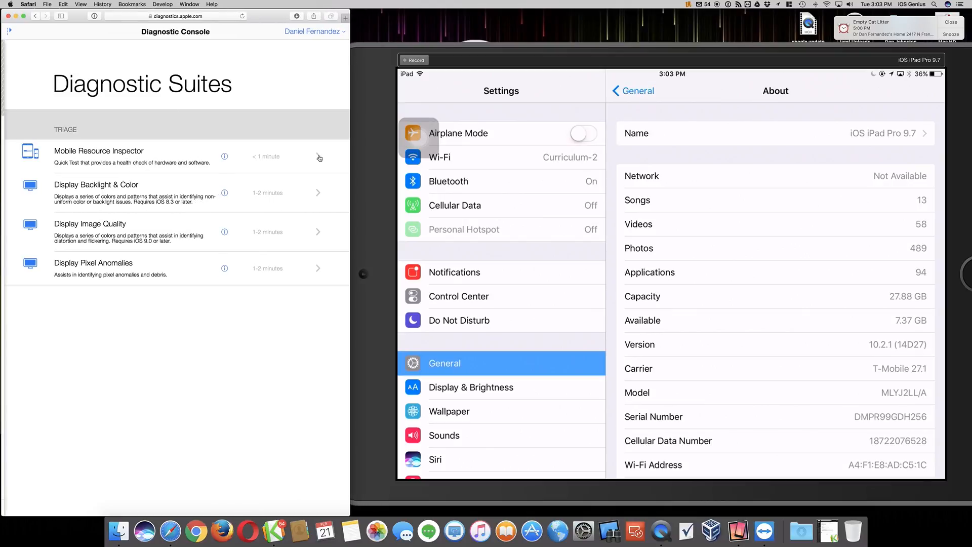
Start the Mobile Resource Inspector and bring up Diagnostics & Usage in the iPad's Privacy settings.
{"action": "left_click", "coordinate": [319, 156]}
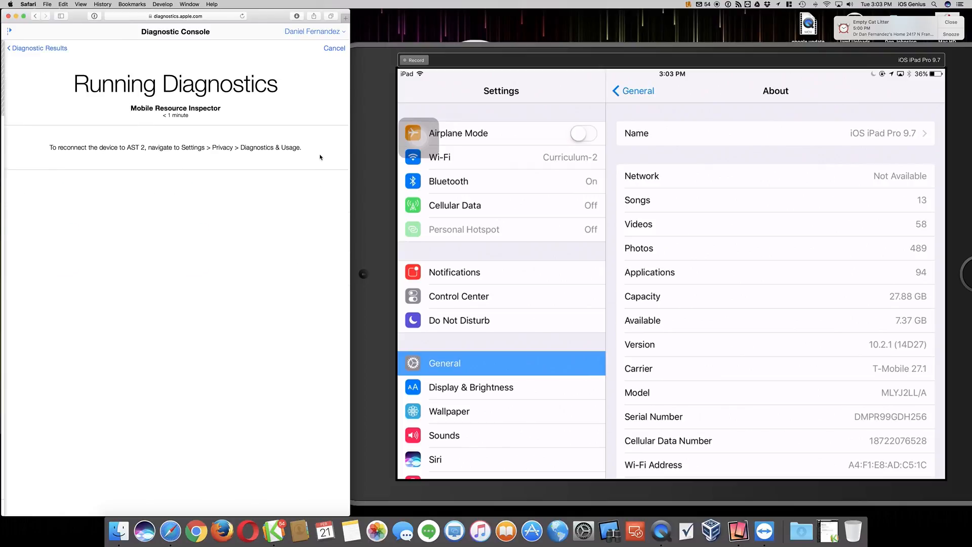
{"action": "mouse_move", "coordinate": [317, 158]}
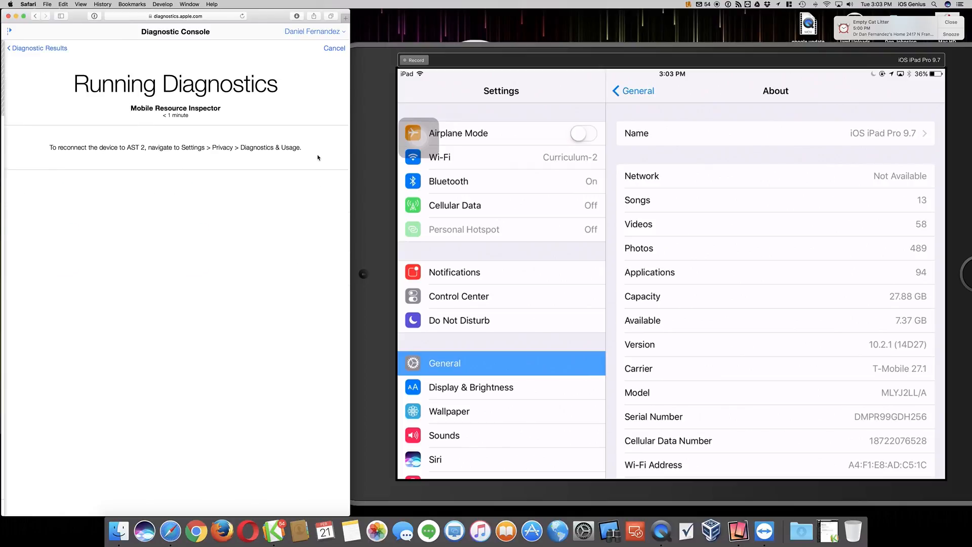
{"action": "mouse_move", "coordinate": [165, 152]}
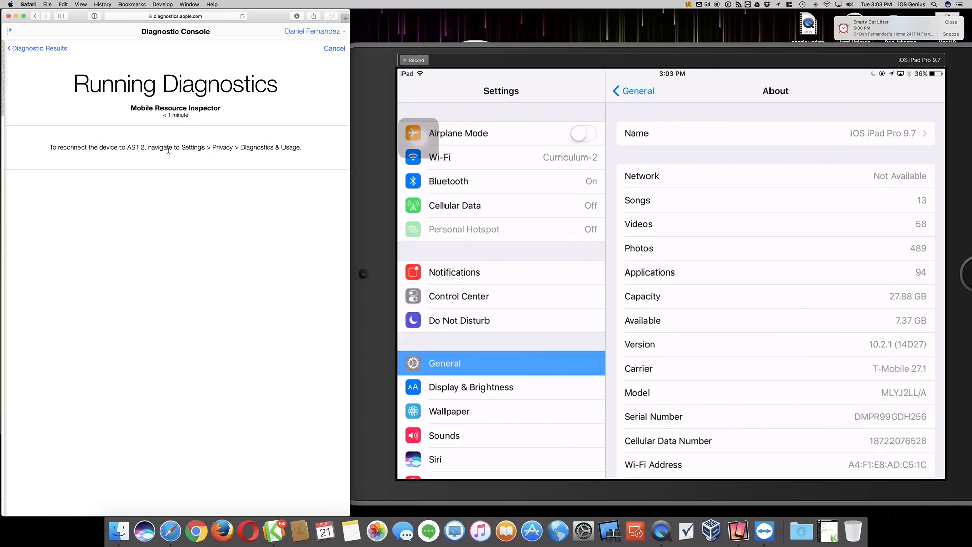
{"action": "mouse_move", "coordinate": [222, 155]}
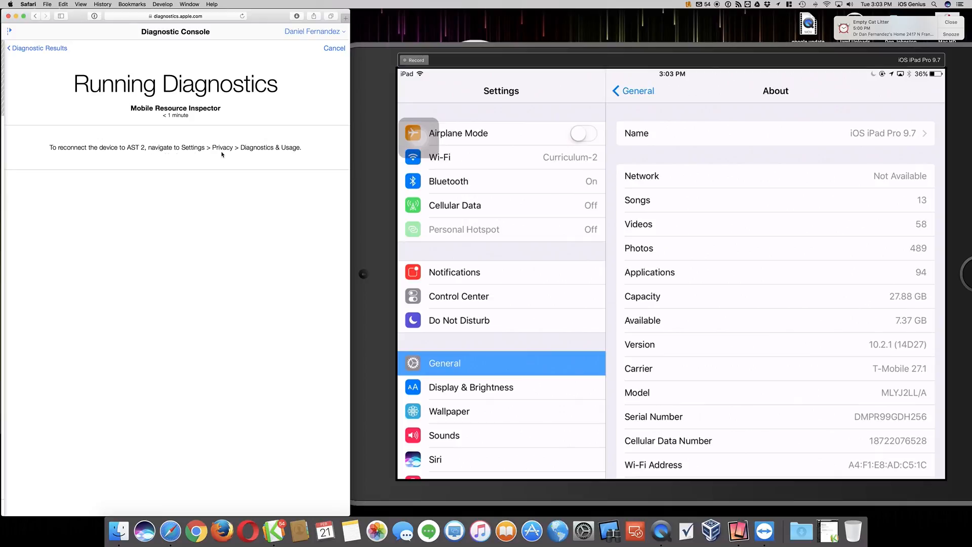
{"action": "scroll", "scroll_direction": "down", "scroll_amount": 3}
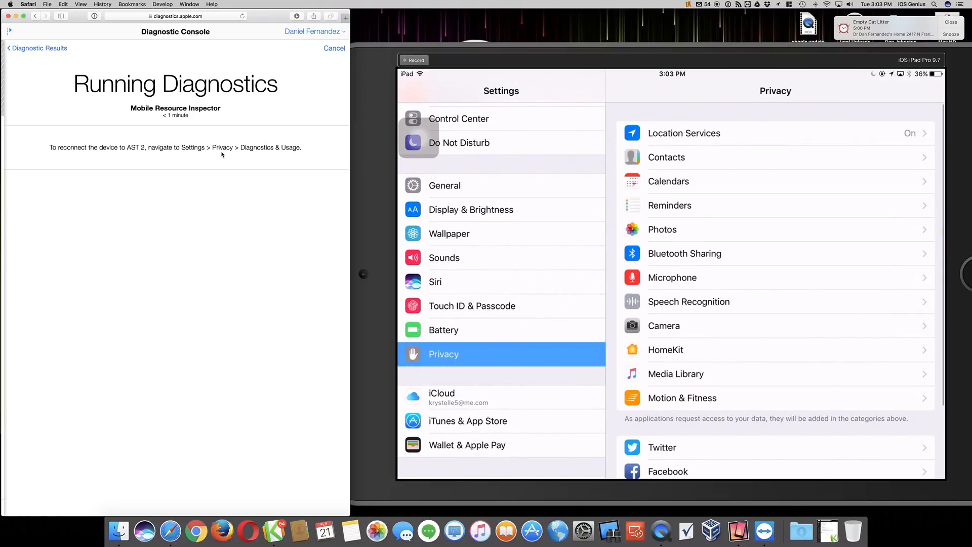
{"action": "scroll", "scroll_direction": "down", "scroll_amount": 3}
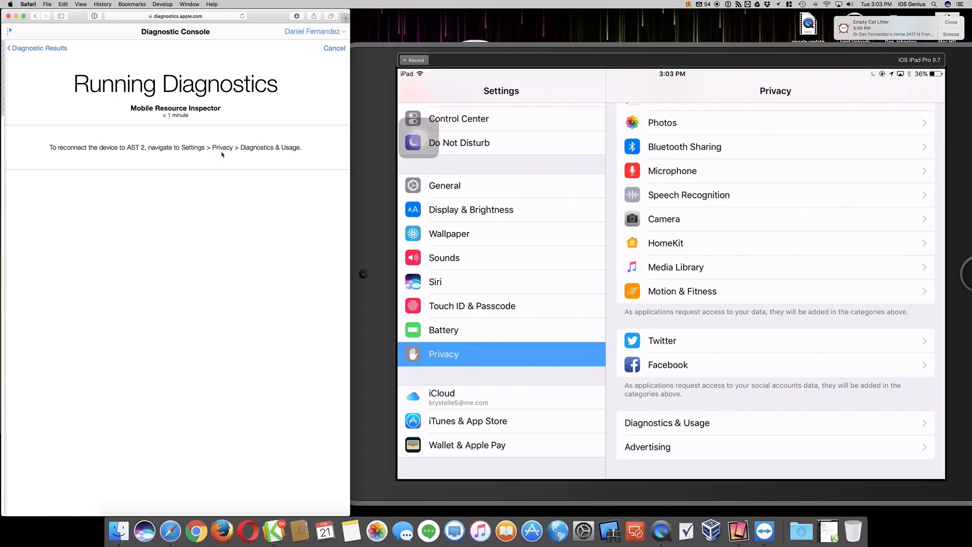
{"action": "left_click", "coordinate": [667, 422]}
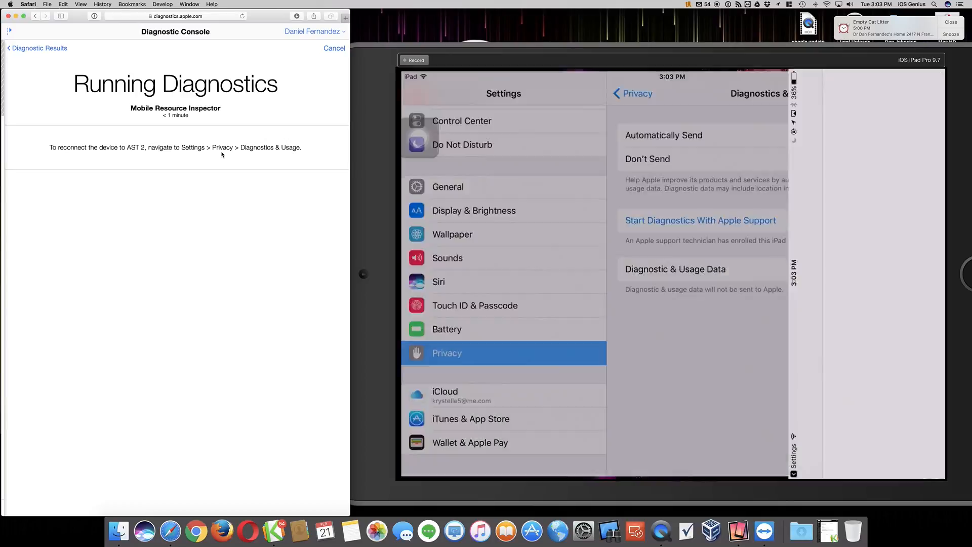
Start Diagnostics With Apple Support on the iPad and continue to the terms prompt.
{"action": "left_click", "coordinate": [699, 220]}
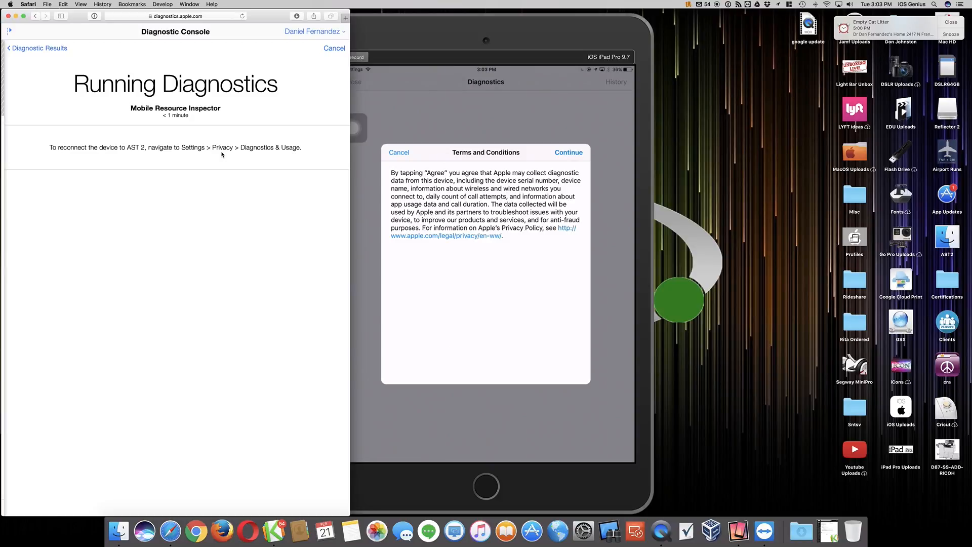
{"action": "left_click", "coordinate": [567, 152]}
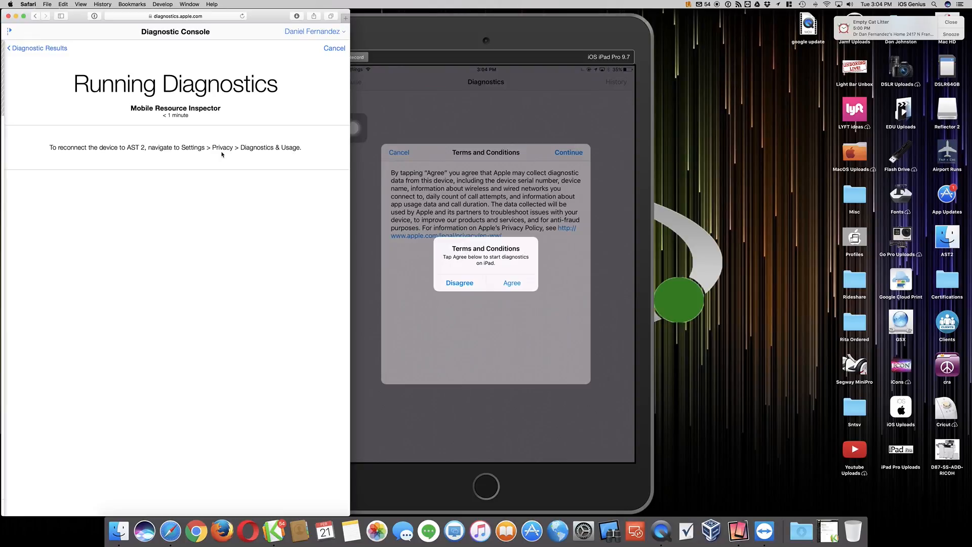
Agree to the diagnostics terms so the Mobile Resource Inspector runs.
{"action": "left_click", "coordinate": [511, 283]}
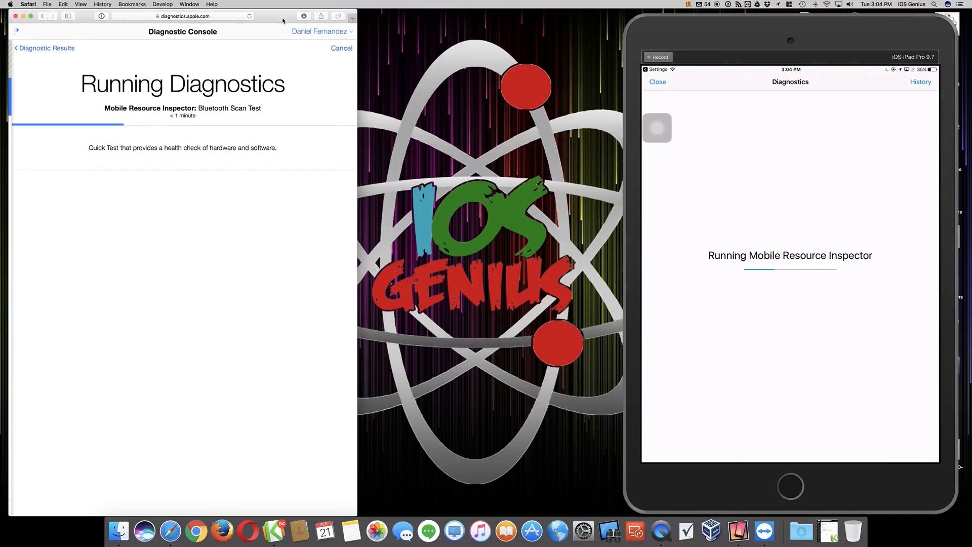
{"action": "mouse_move", "coordinate": [425, 42]}
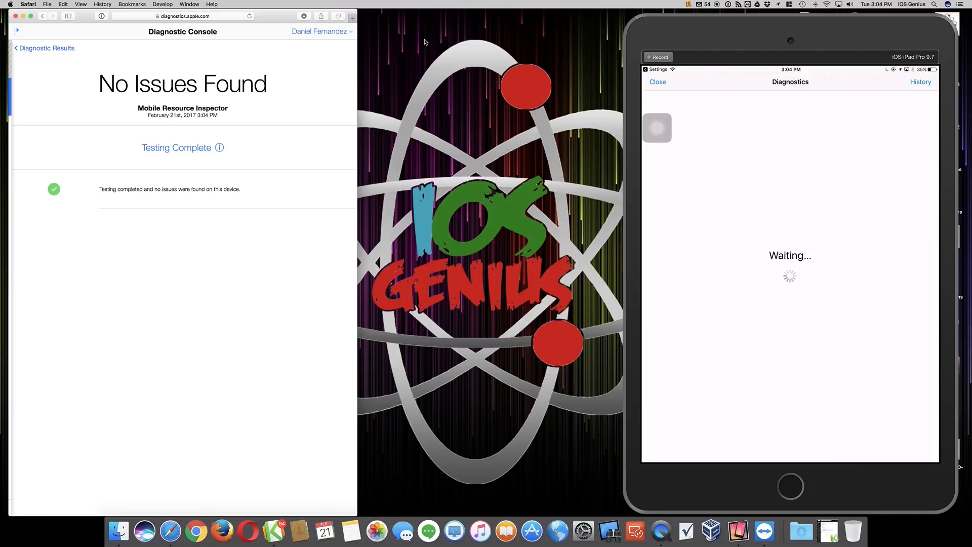
Close the Diagnostics app on the iPad and confirm ending the session.
{"action": "left_click", "coordinate": [921, 81]}
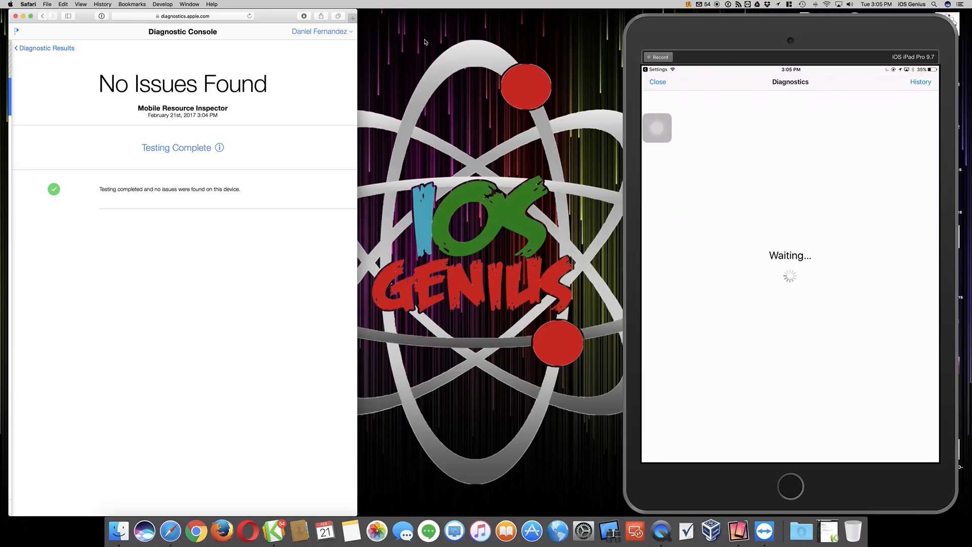
{"action": "left_click", "coordinate": [657, 81]}
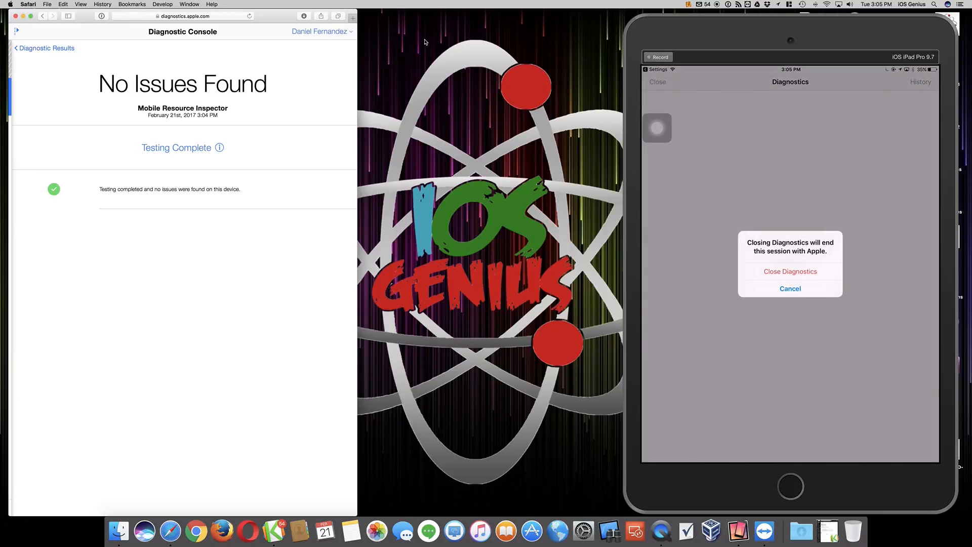
{"action": "left_click", "coordinate": [790, 271]}
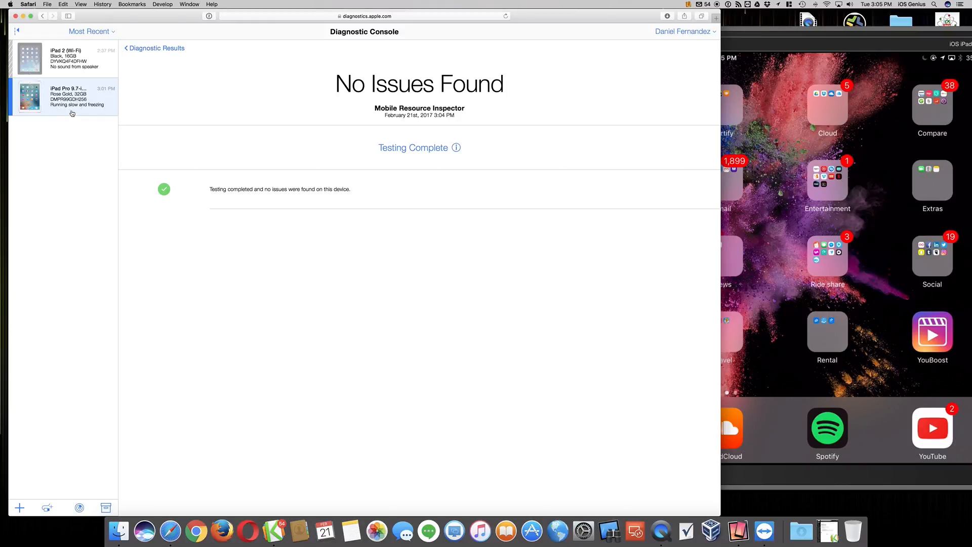
{"action": "mouse_move", "coordinate": [87, 112]}
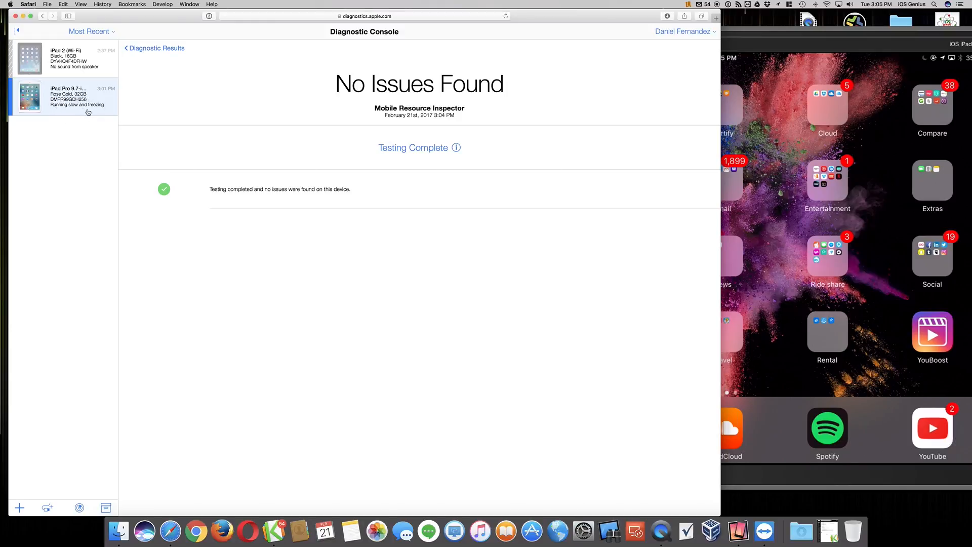
{"action": "mouse_move", "coordinate": [207, 277]}
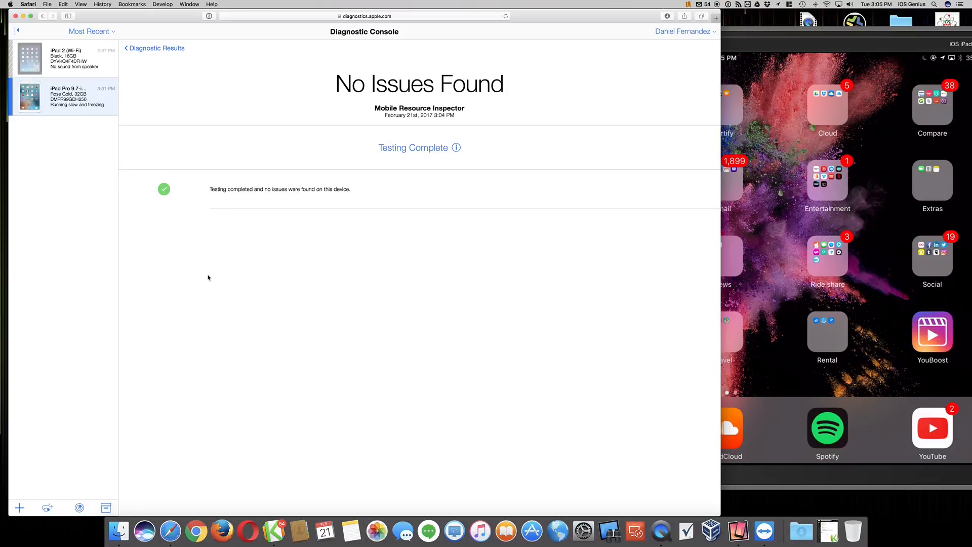
{"action": "mouse_move", "coordinate": [456, 148]}
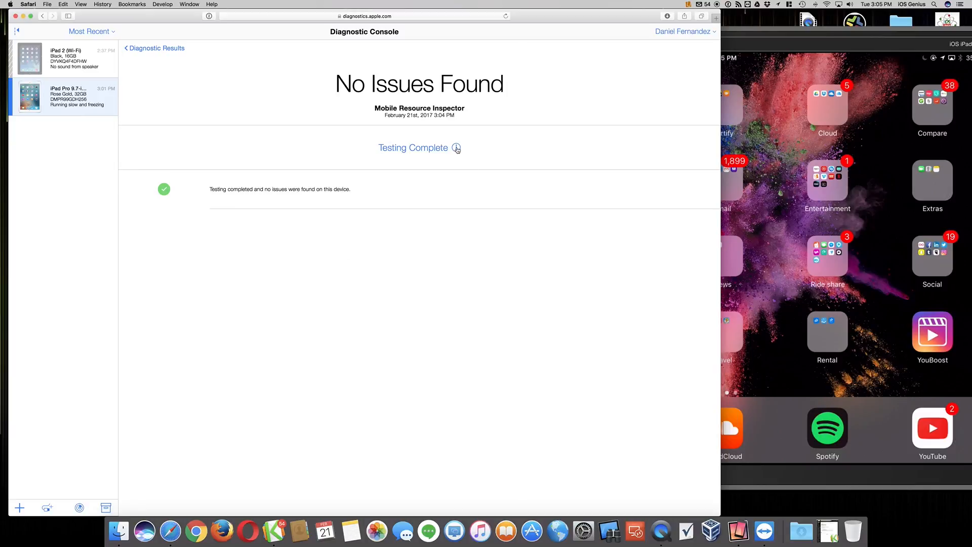
View the iPad Pro's About Device details, including battery cycle count 177 and usage times.
{"action": "left_click", "coordinate": [413, 148]}
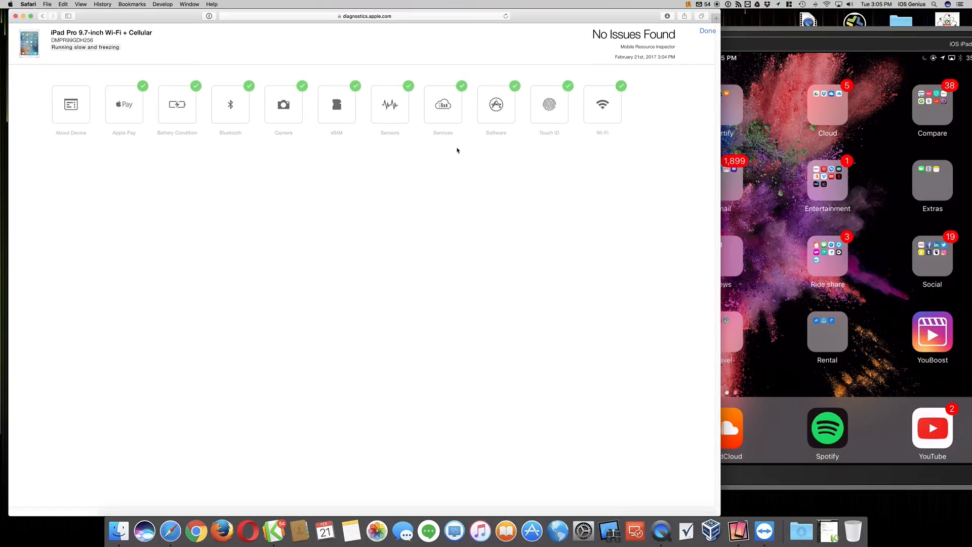
{"action": "mouse_move", "coordinate": [132, 222]}
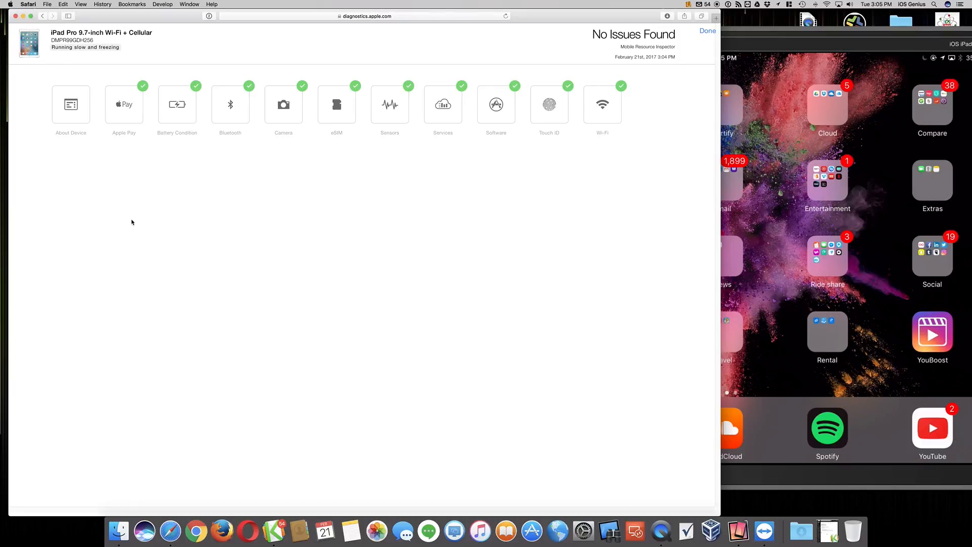
{"action": "left_click", "coordinate": [71, 104]}
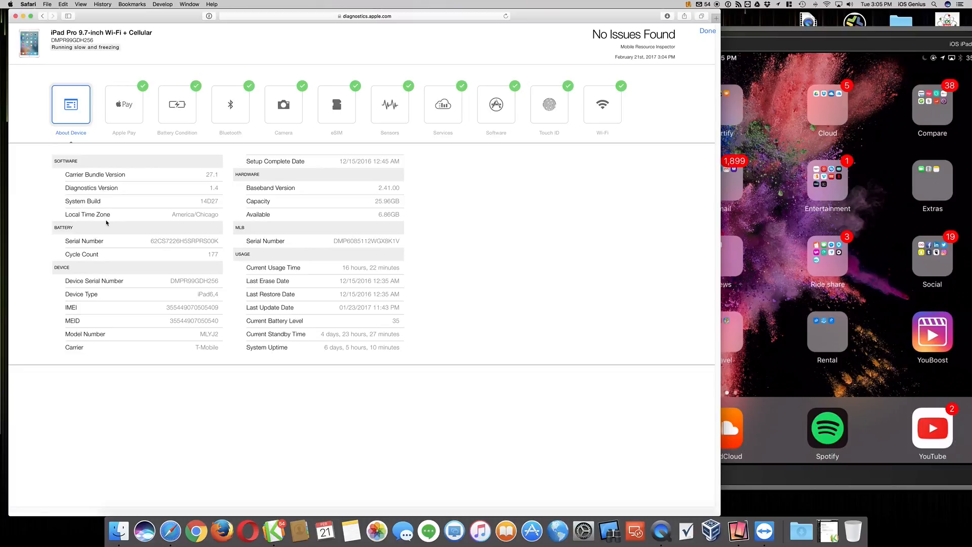
{"action": "mouse_move", "coordinate": [126, 208]}
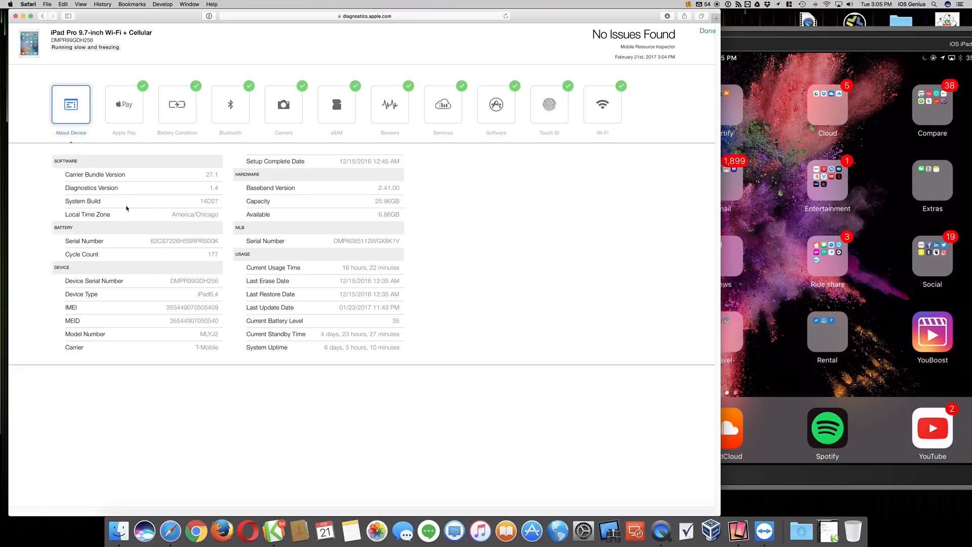
{"action": "mouse_move", "coordinate": [81, 222]}
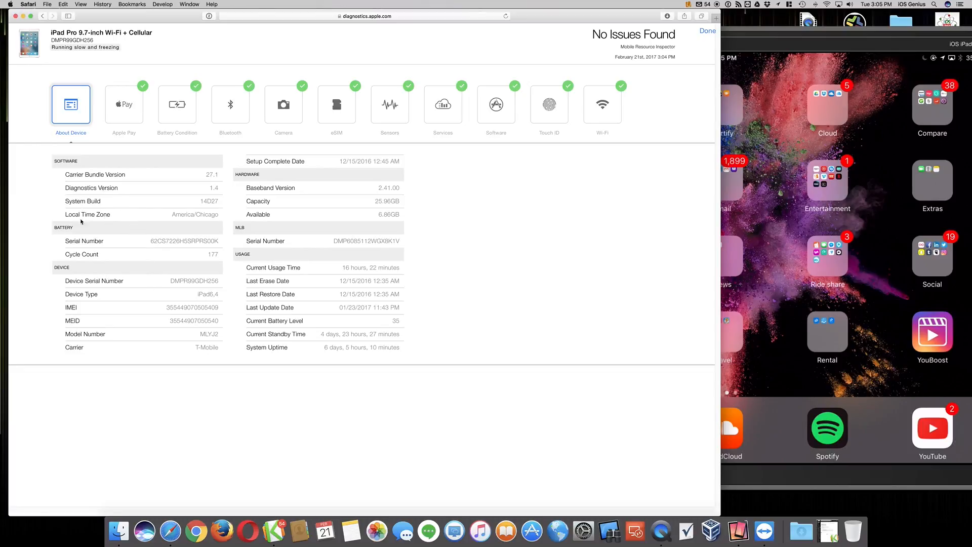
{"action": "mouse_move", "coordinate": [217, 218]}
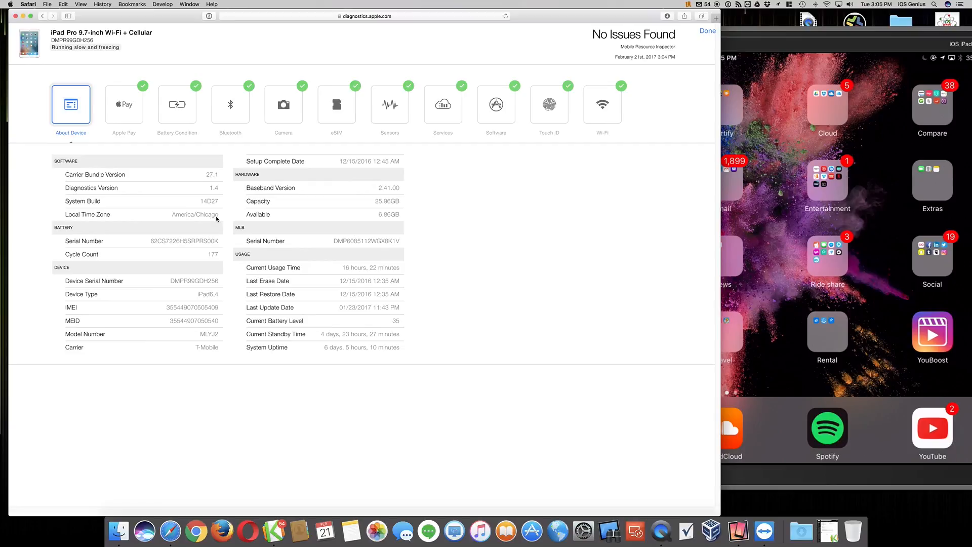
{"action": "mouse_move", "coordinate": [122, 260]}
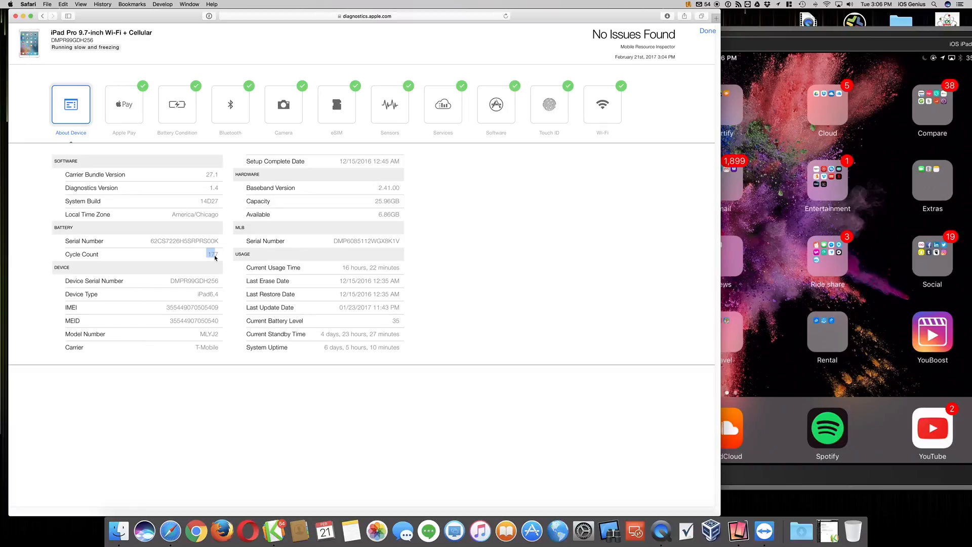
{"action": "mouse_move", "coordinate": [211, 350]}
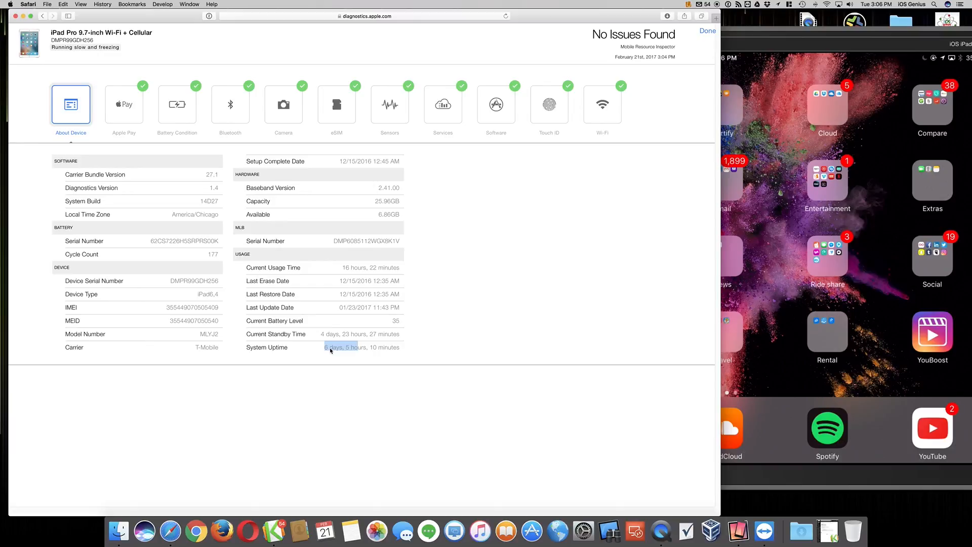
{"action": "mouse_move", "coordinate": [390, 325]}
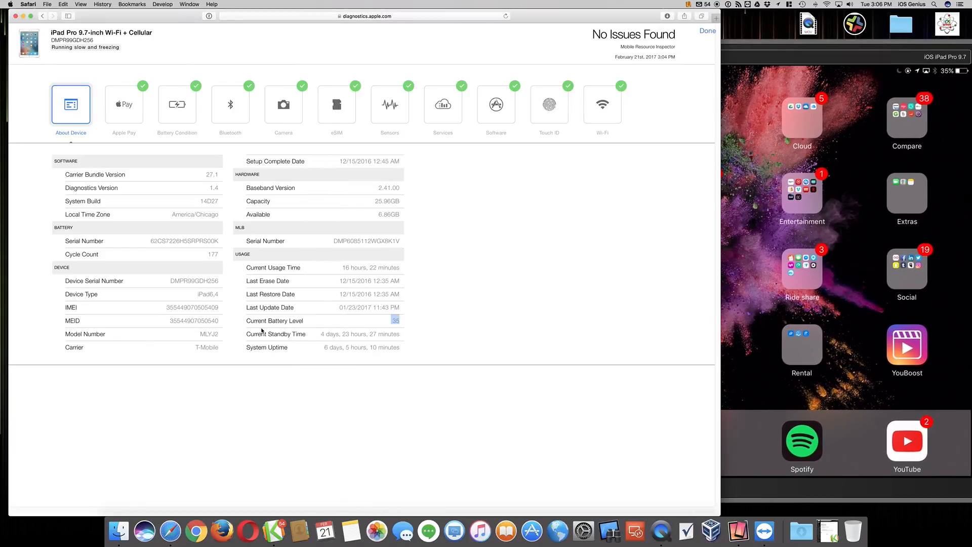
{"action": "mouse_move", "coordinate": [266, 213]}
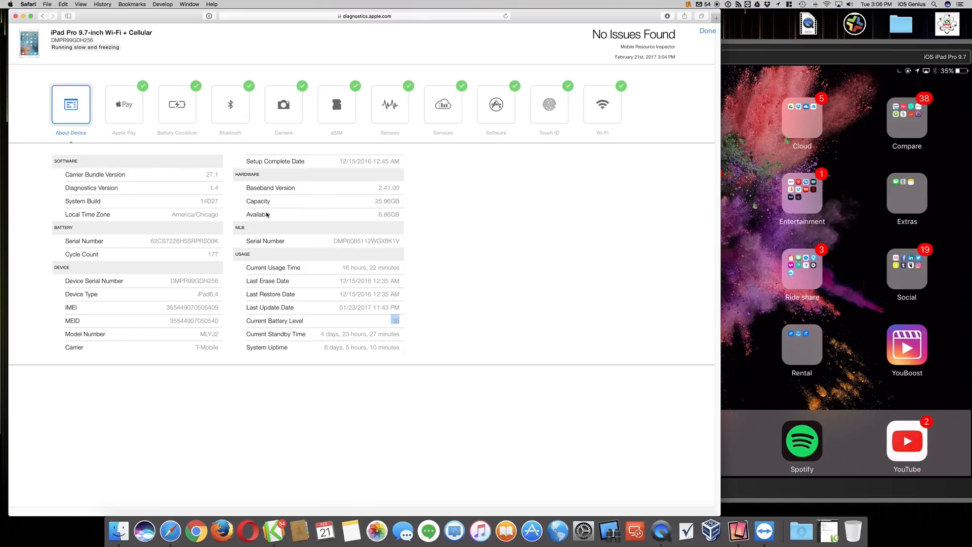
{"action": "mouse_move", "coordinate": [369, 219]}
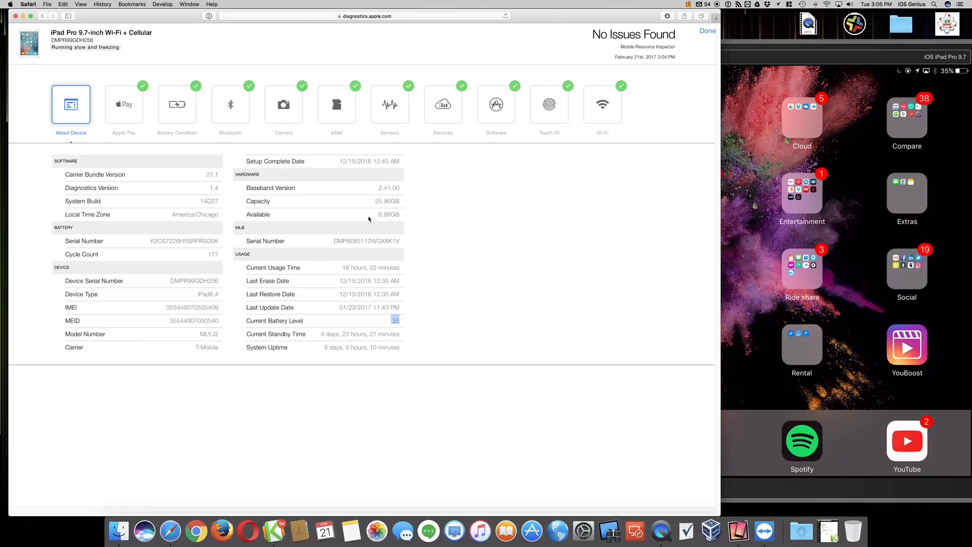
{"action": "mouse_move", "coordinate": [363, 221]}
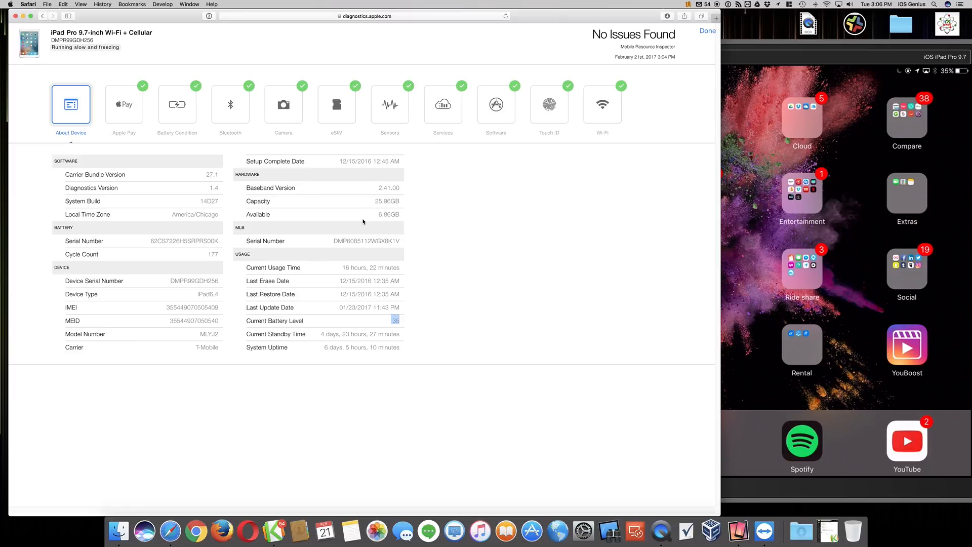
{"action": "mouse_move", "coordinate": [358, 224]}
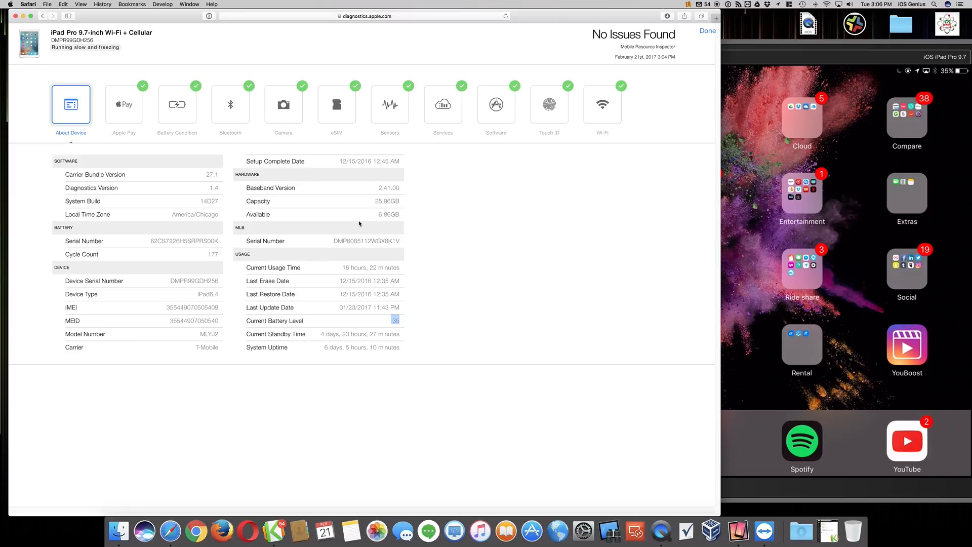
Review the Apple Pay sensor test, then Battery Condition: Health Check passed, 93.13% capacity, 177 cycles.
{"action": "left_click", "coordinate": [124, 103]}
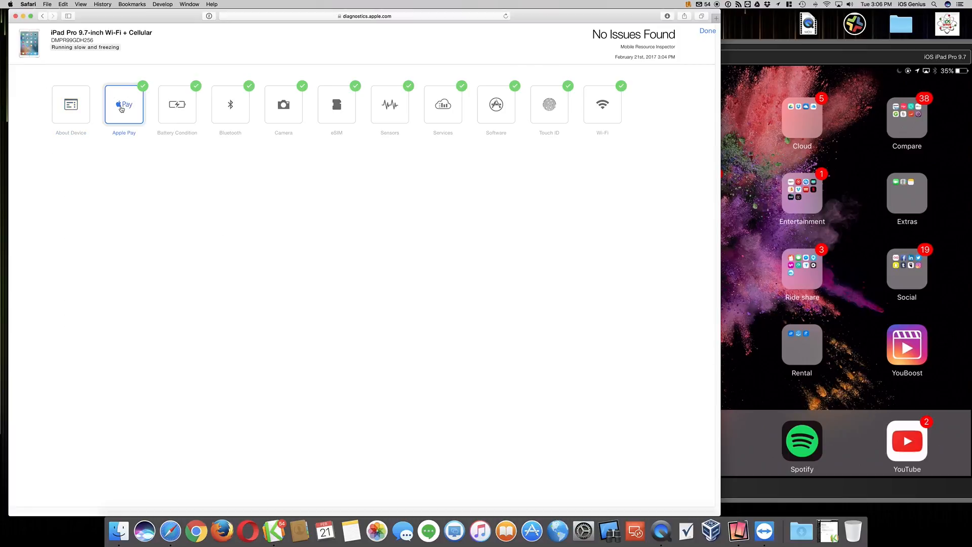
{"action": "left_click", "coordinate": [124, 103]}
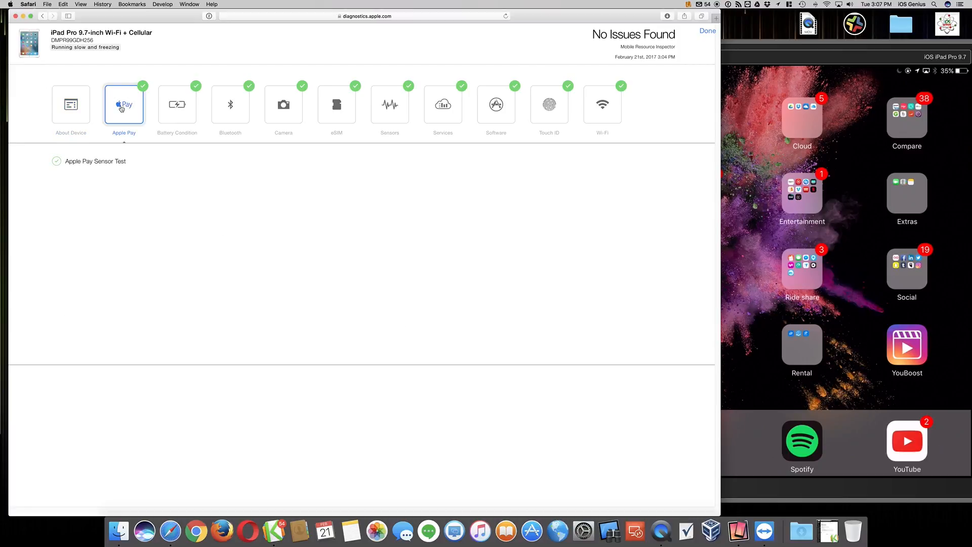
{"action": "left_click", "coordinate": [176, 103]}
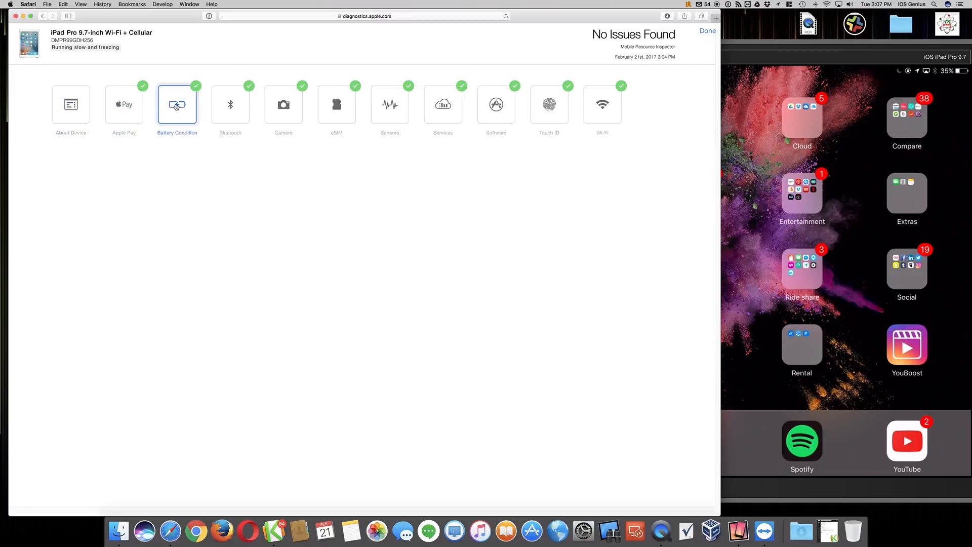
{"action": "left_click", "coordinate": [176, 103]}
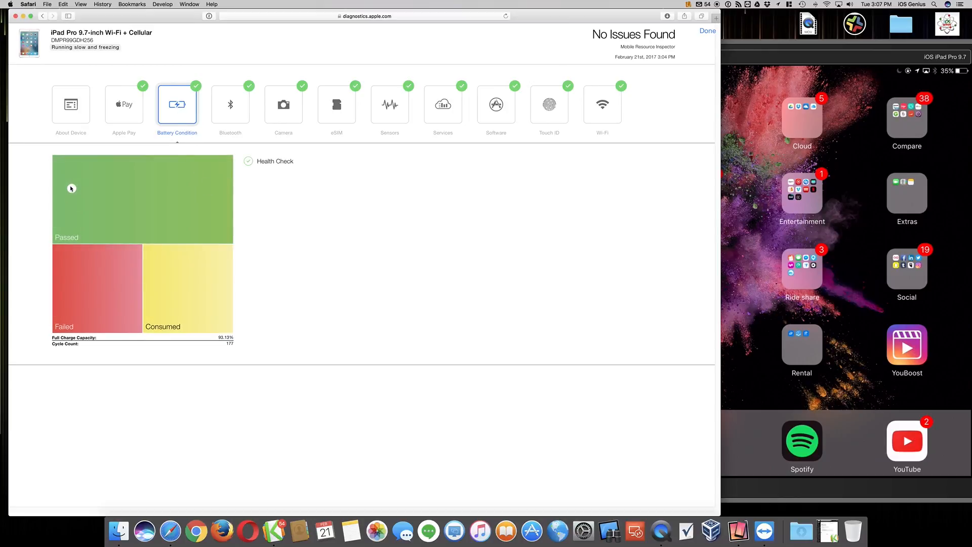
{"action": "mouse_move", "coordinate": [71, 190]}
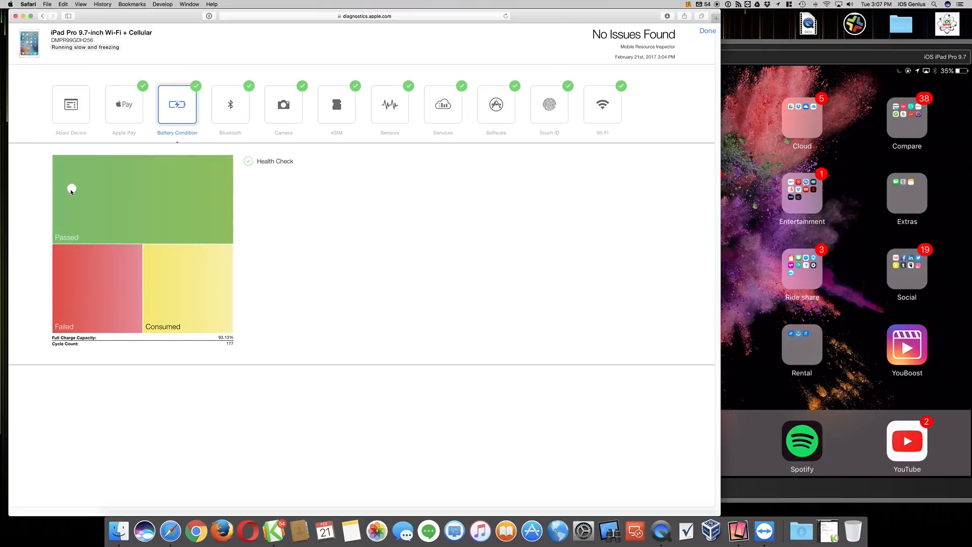
{"action": "mouse_move", "coordinate": [97, 303]}
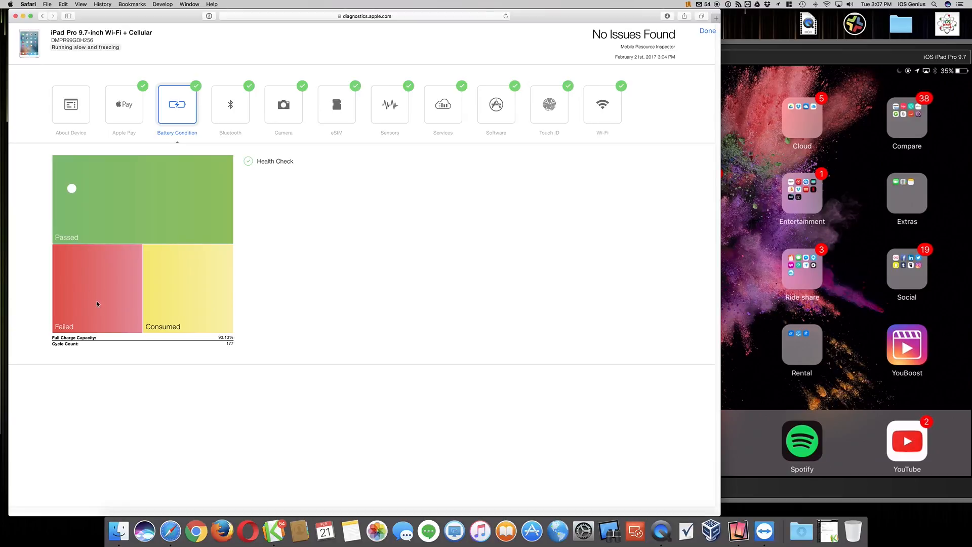
{"action": "mouse_move", "coordinate": [197, 296]}
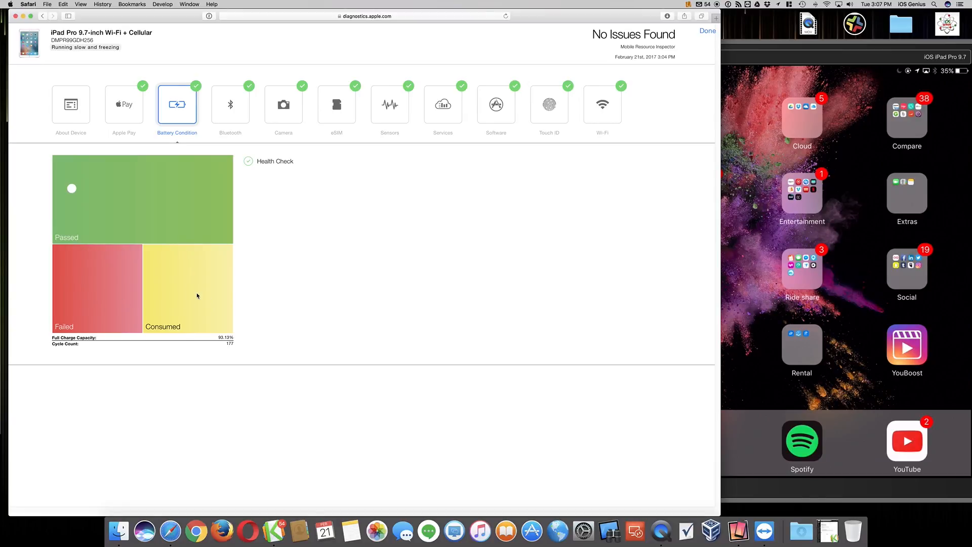
{"action": "mouse_move", "coordinate": [251, 133]}
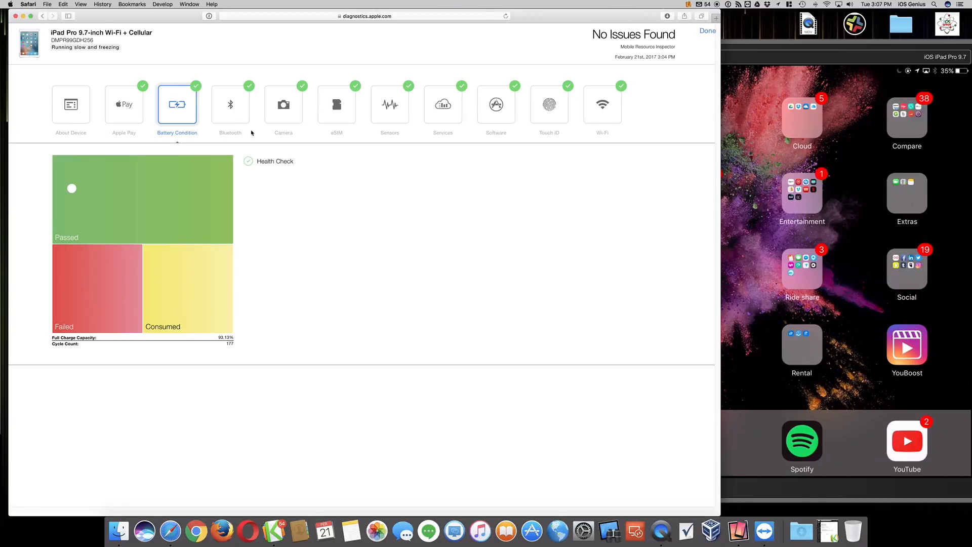
{"action": "mouse_move", "coordinate": [230, 106]}
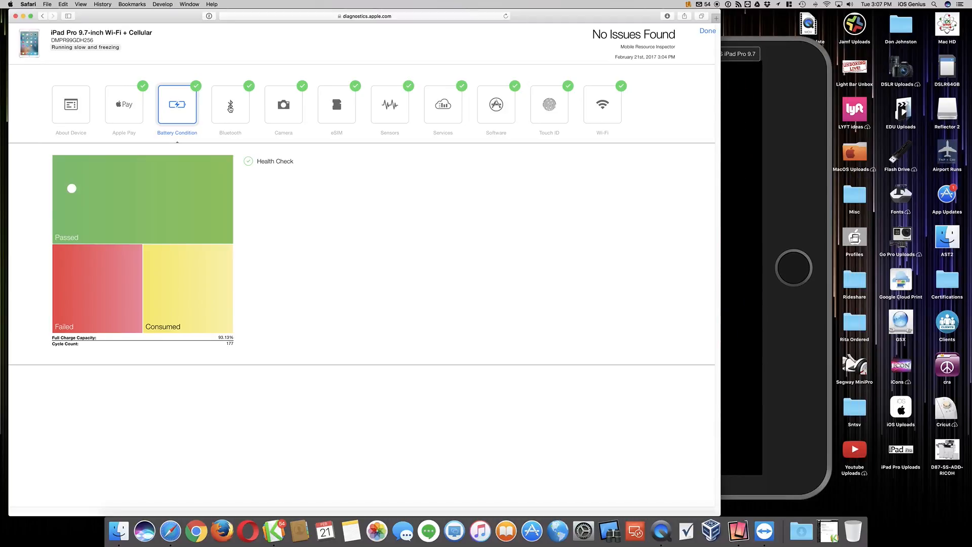
Review the Bluetooth, Camera, eSIM and Sensors results, all checks passed.
{"action": "left_click", "coordinate": [230, 104]}
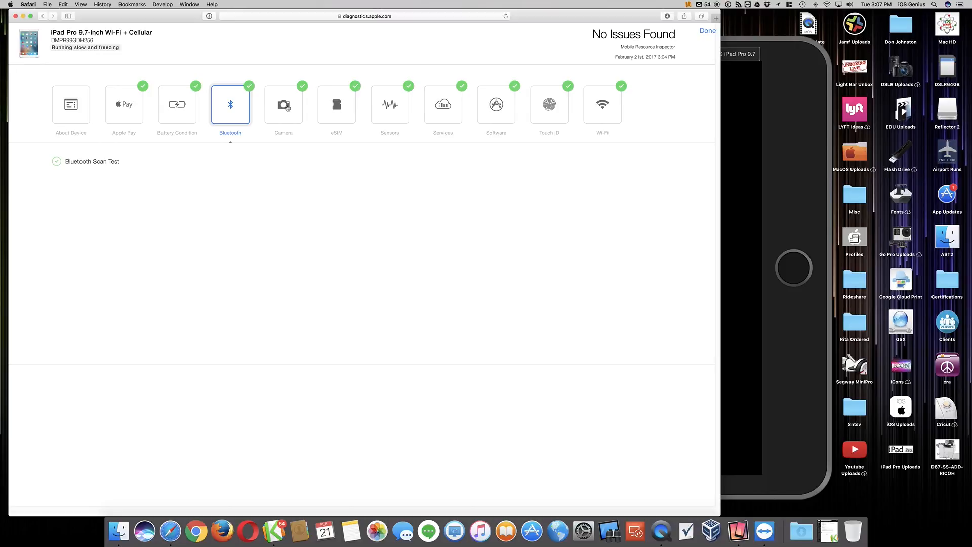
{"action": "left_click", "coordinate": [284, 105]}
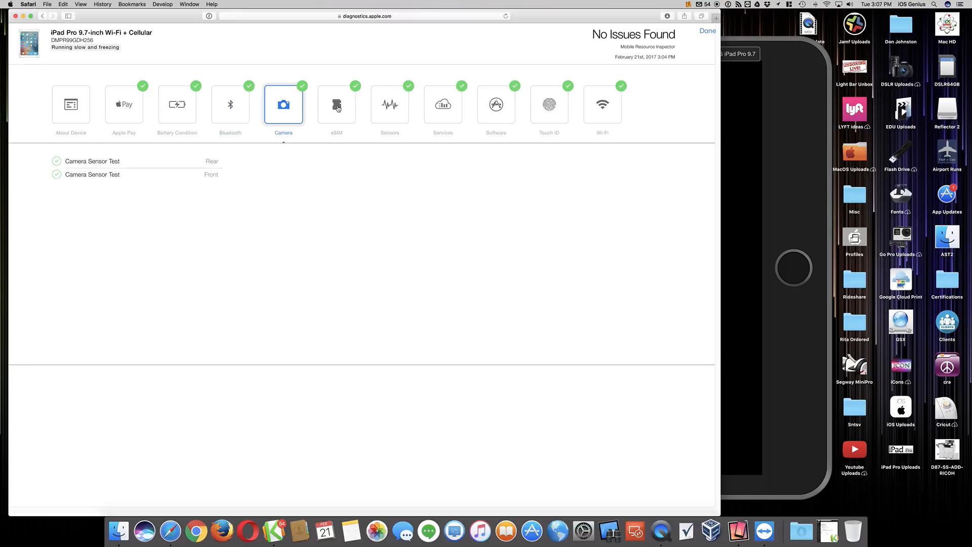
{"action": "left_click", "coordinate": [336, 104]}
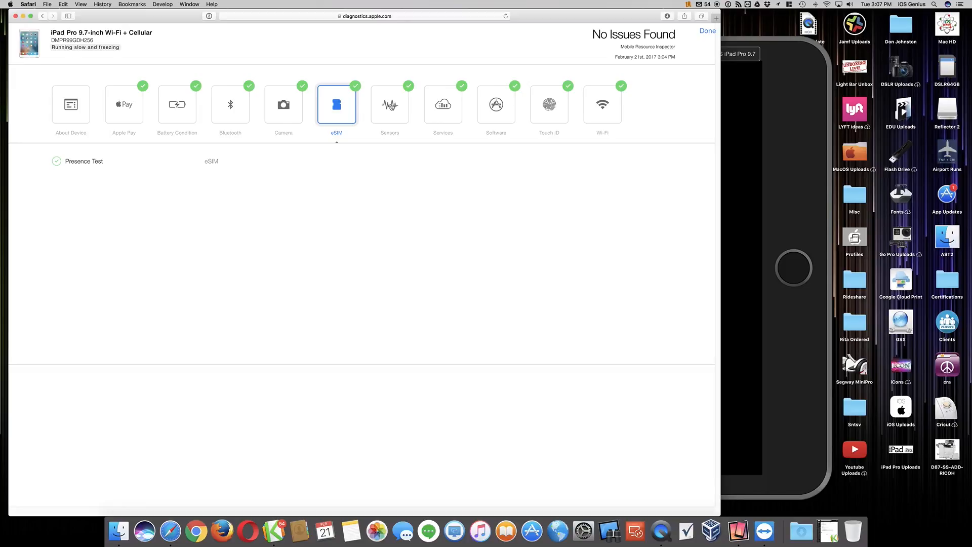
{"action": "mouse_move", "coordinate": [391, 108]}
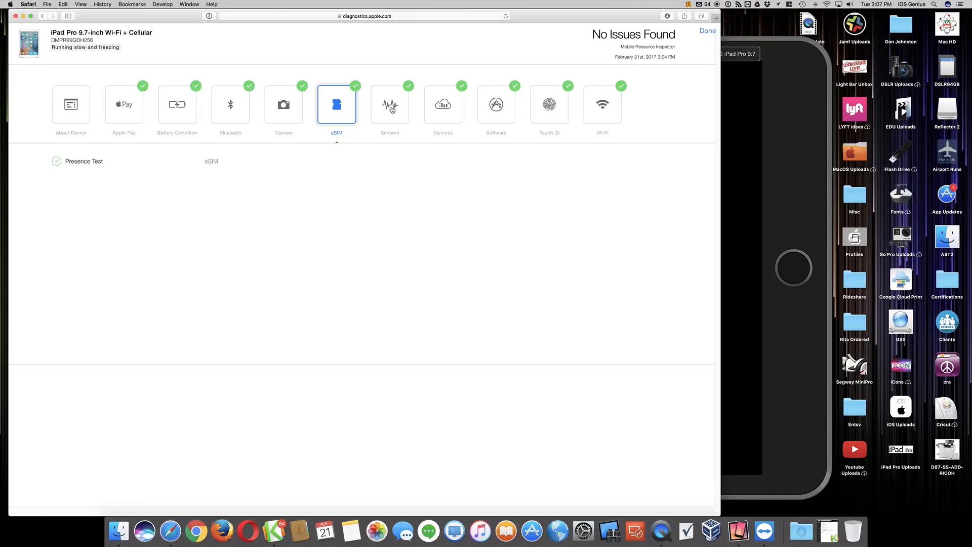
{"action": "left_click", "coordinate": [389, 104]}
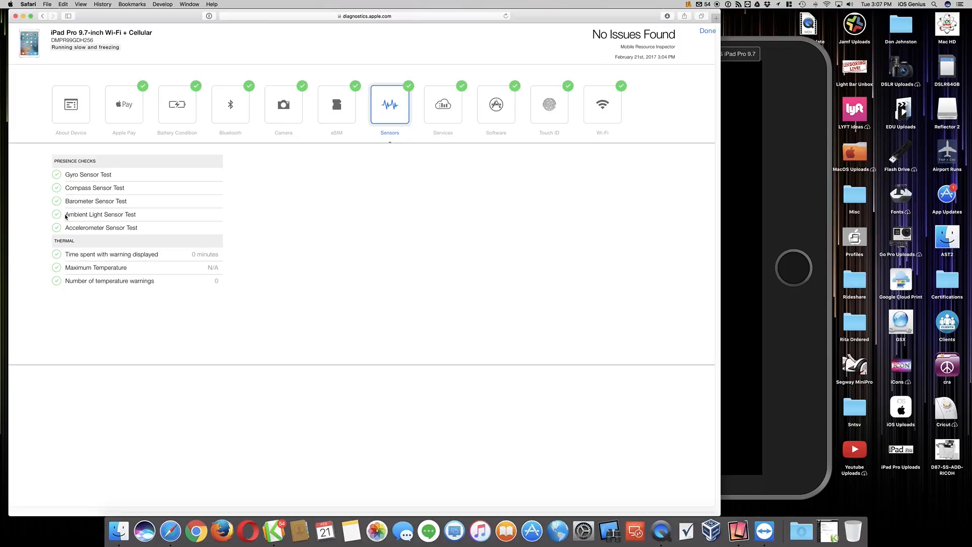
{"action": "mouse_move", "coordinate": [89, 241]}
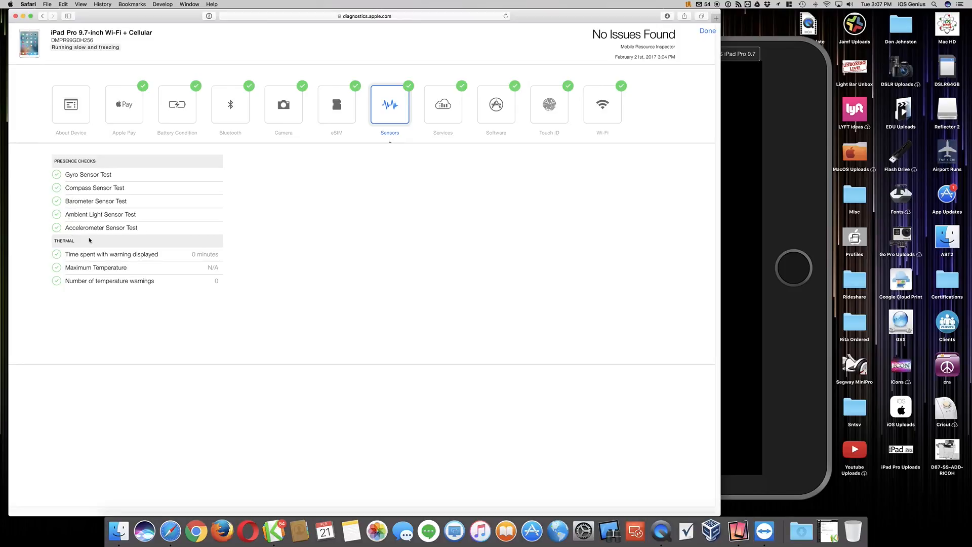
{"action": "mouse_move", "coordinate": [81, 272]}
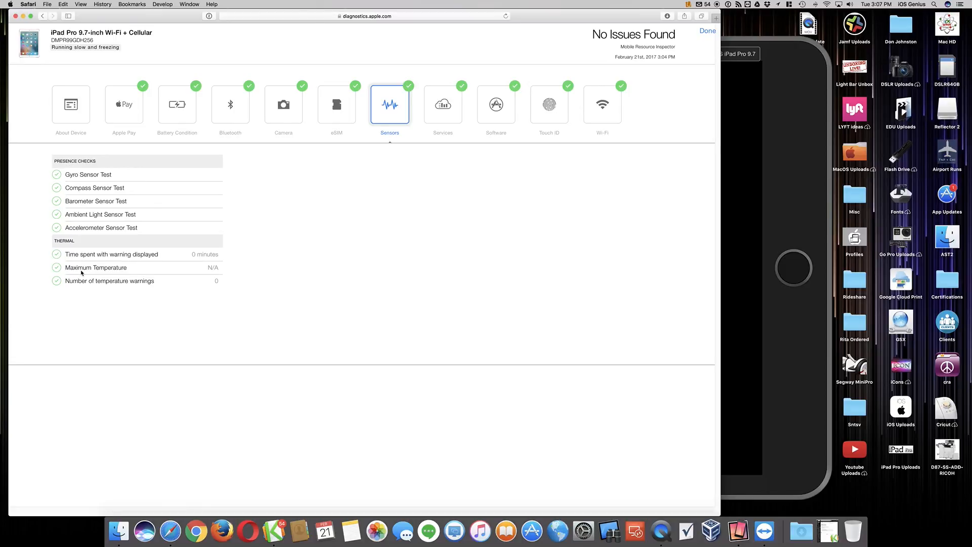
{"action": "mouse_move", "coordinate": [103, 287]}
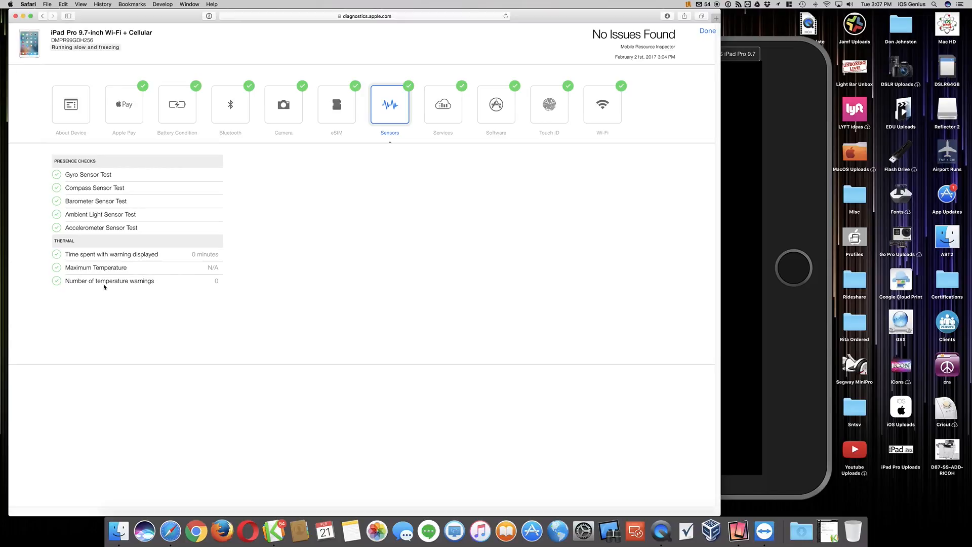
Review the Services backup history, Software crash/version results, and Touch ID presence test.
{"action": "left_click", "coordinate": [442, 104]}
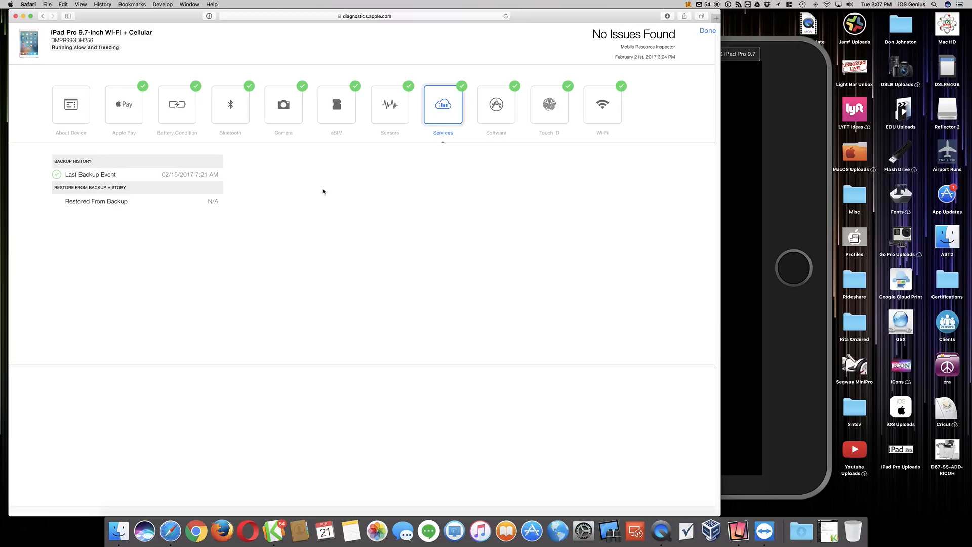
{"action": "left_click", "coordinate": [495, 105]}
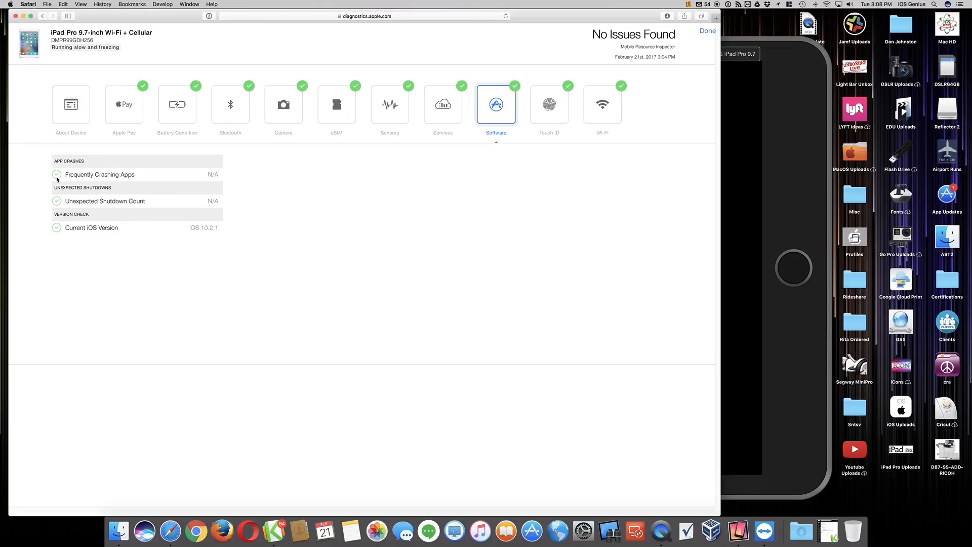
{"action": "mouse_move", "coordinate": [93, 231]}
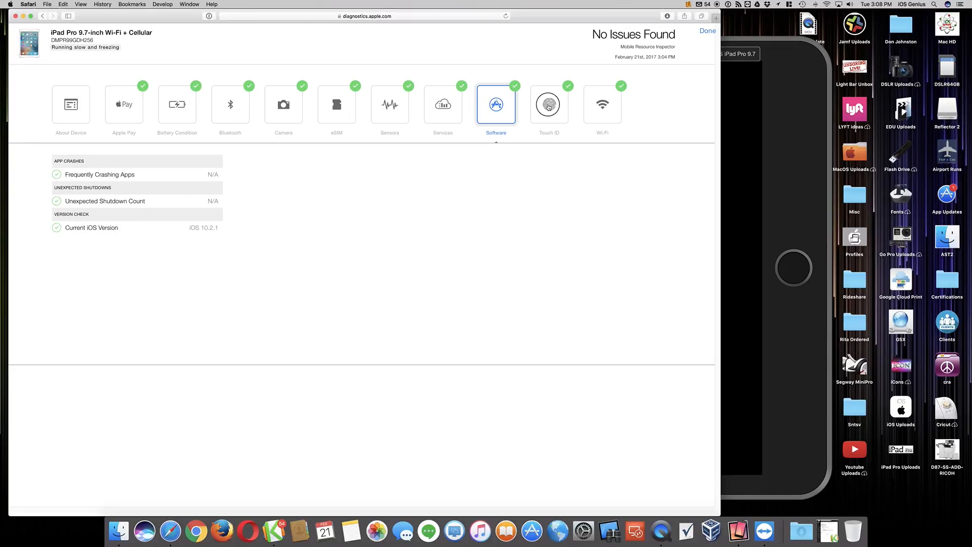
{"action": "left_click", "coordinate": [548, 103]}
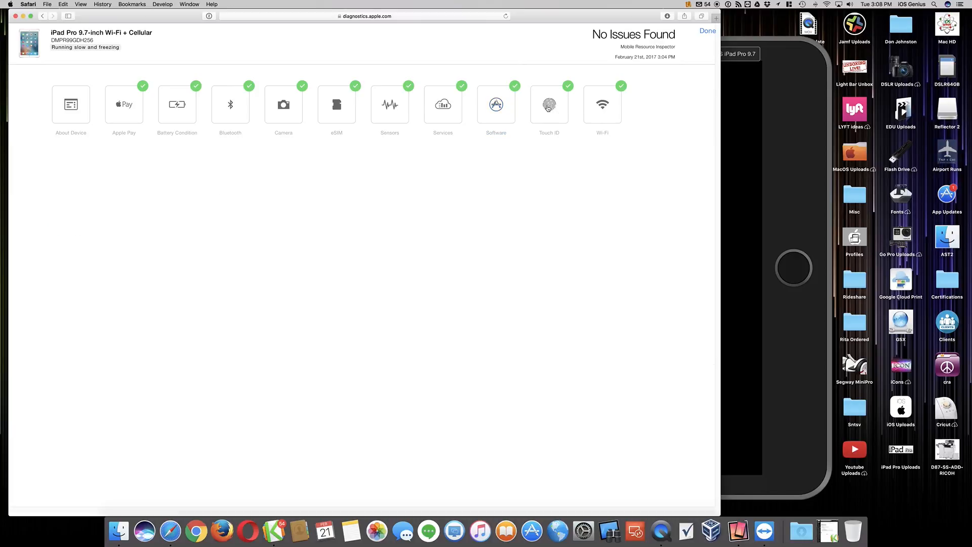
{"action": "left_click", "coordinate": [549, 105]}
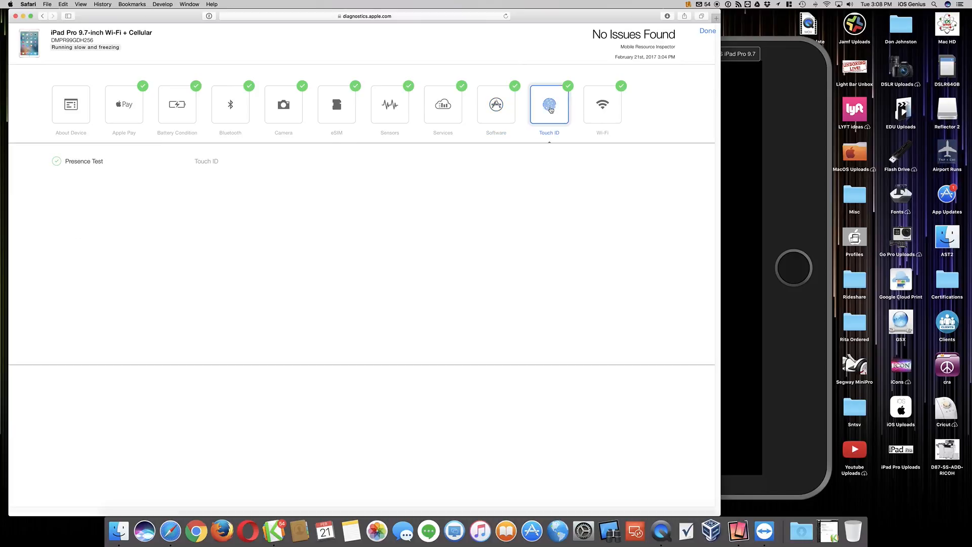
Review the Wi-Fi results, with the Presence Test passed.
{"action": "left_click", "coordinate": [602, 104]}
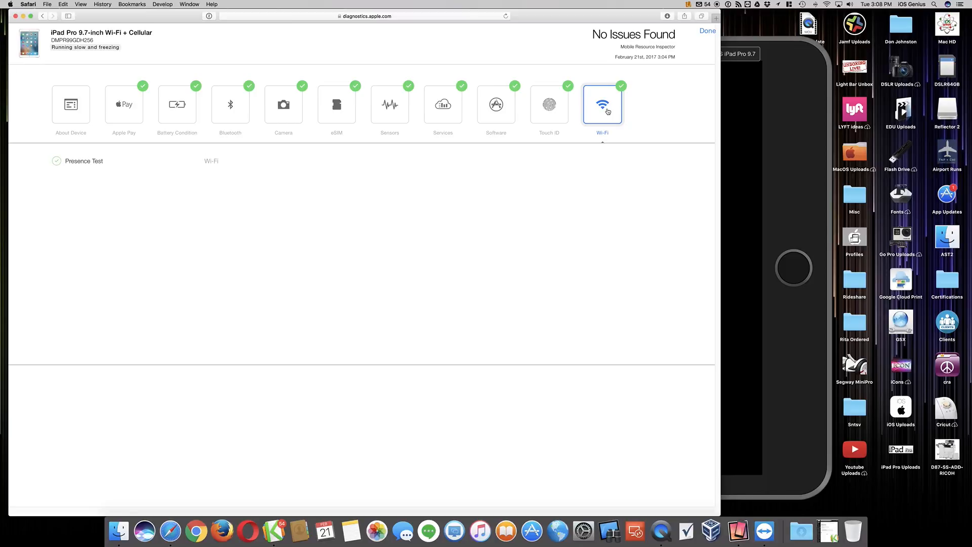
{"action": "mouse_move", "coordinate": [208, 258]}
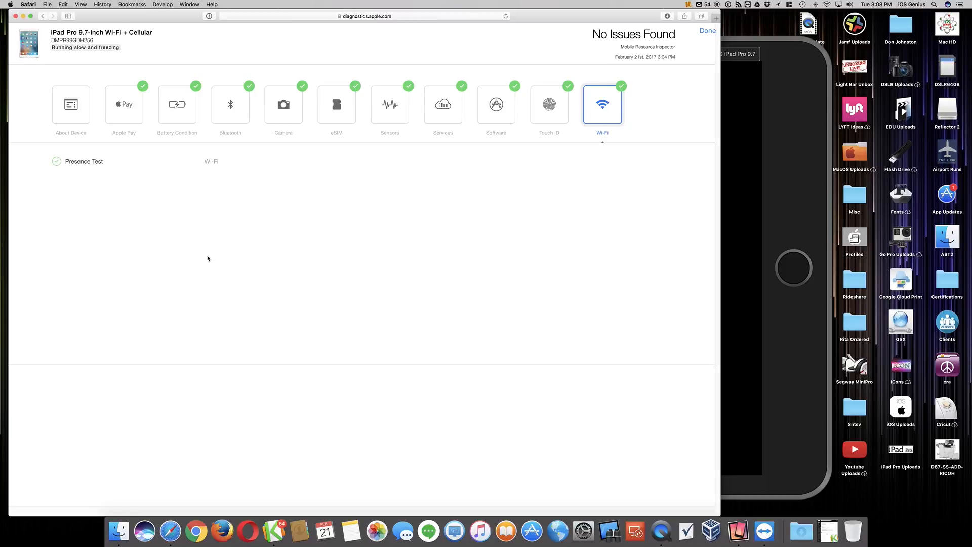
{"action": "mouse_move", "coordinate": [216, 256]}
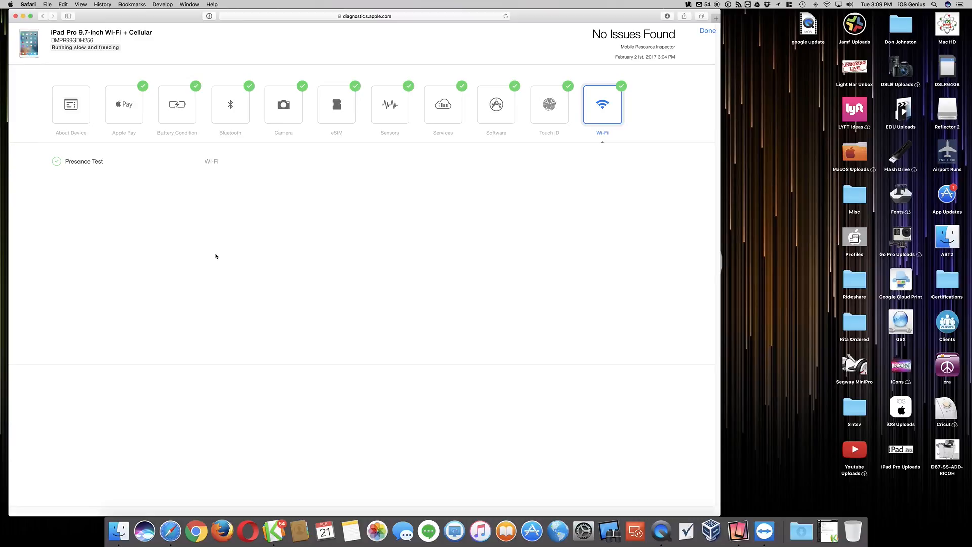
{"action": "mouse_move", "coordinate": [613, 186]}
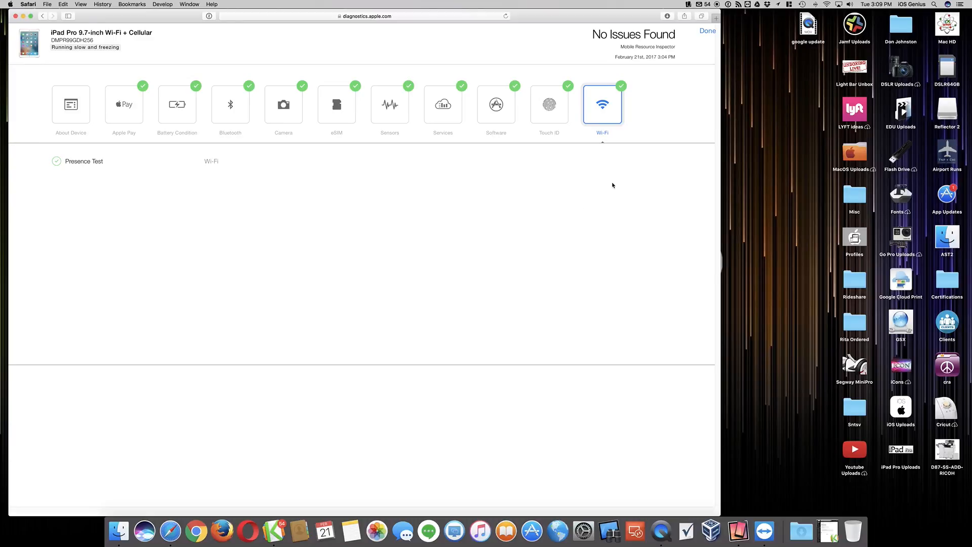
{"action": "mouse_move", "coordinate": [228, 115]}
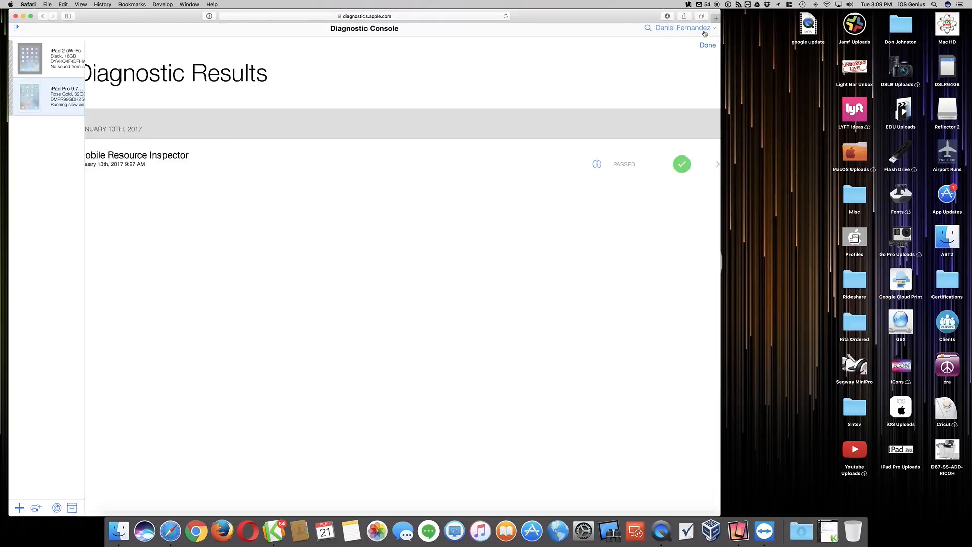
{"action": "left_click", "coordinate": [708, 44]}
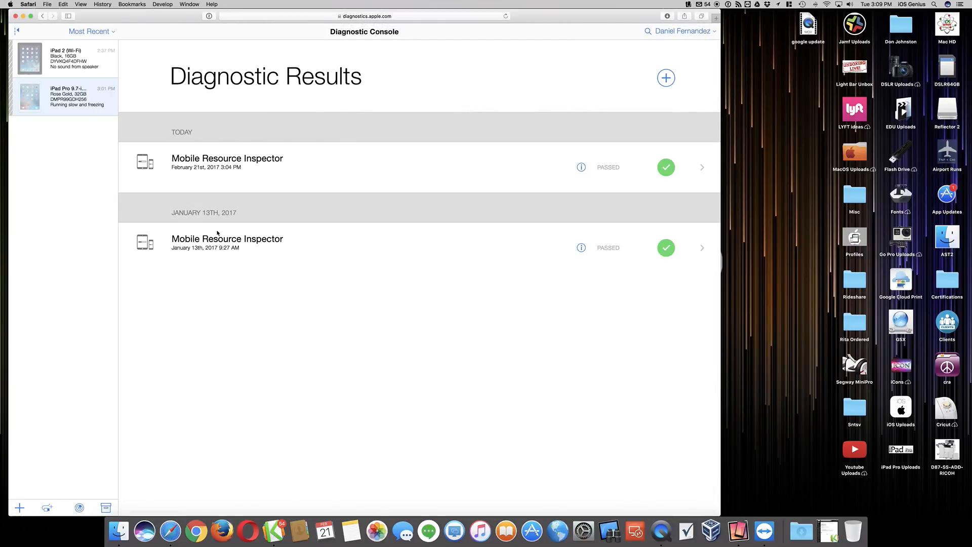
{"action": "mouse_move", "coordinate": [231, 215]}
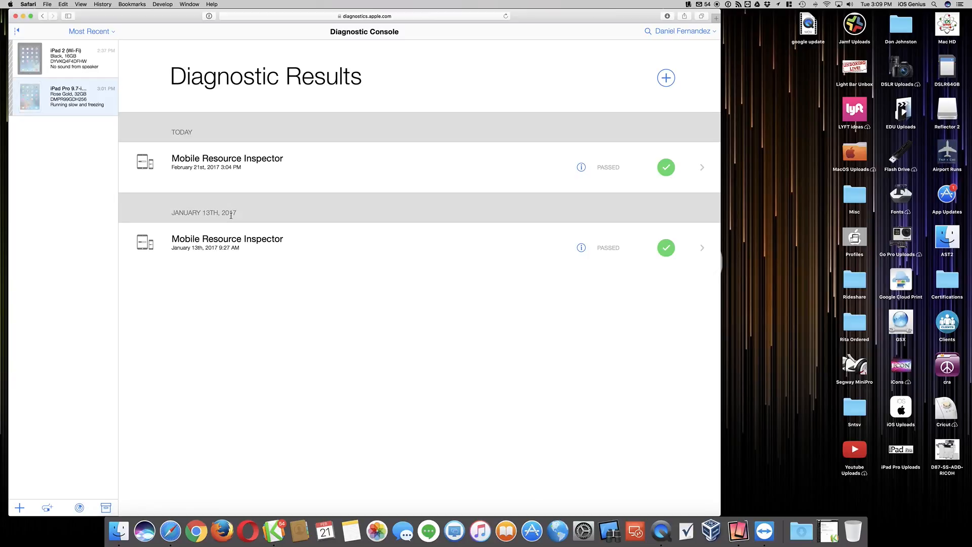
{"action": "mouse_move", "coordinate": [255, 247]}
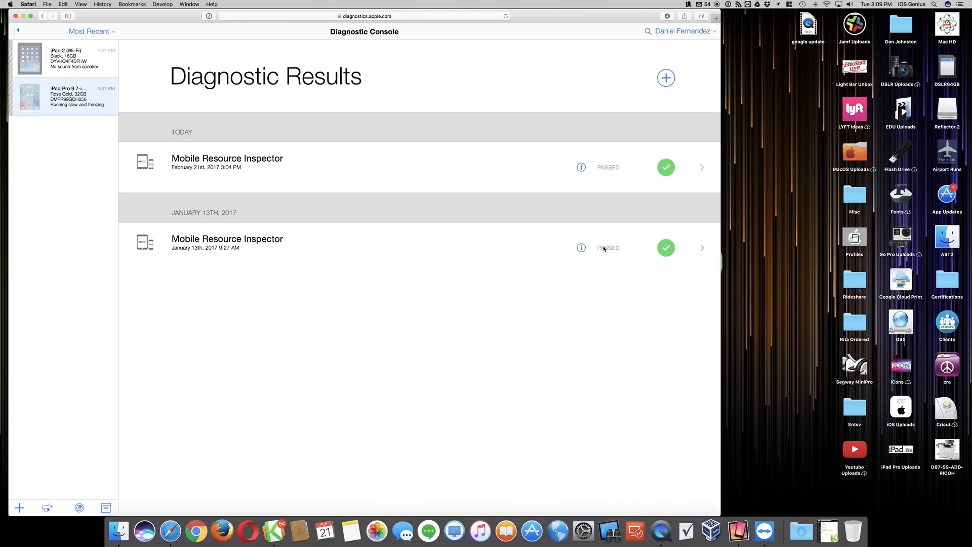
{"action": "mouse_move", "coordinate": [339, 243]}
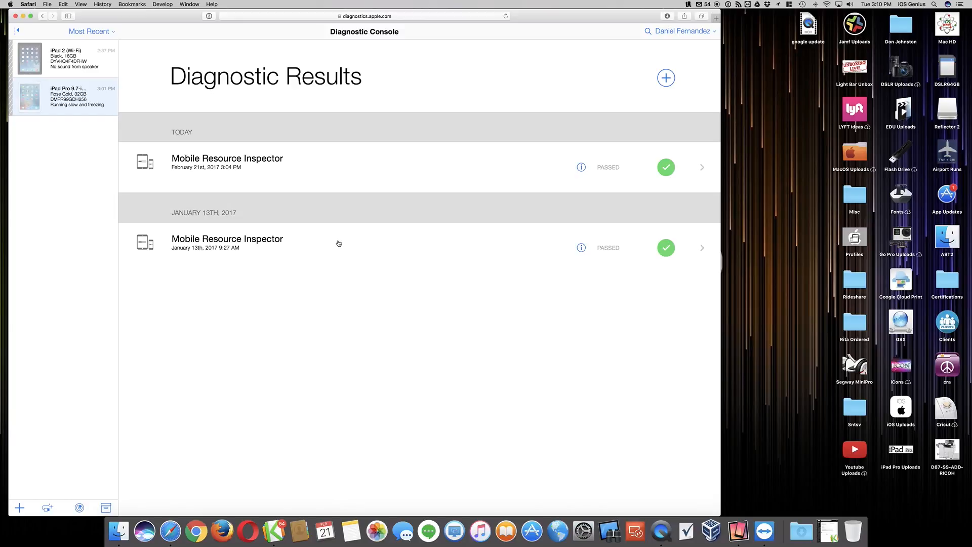
{"action": "mouse_move", "coordinate": [703, 250]}
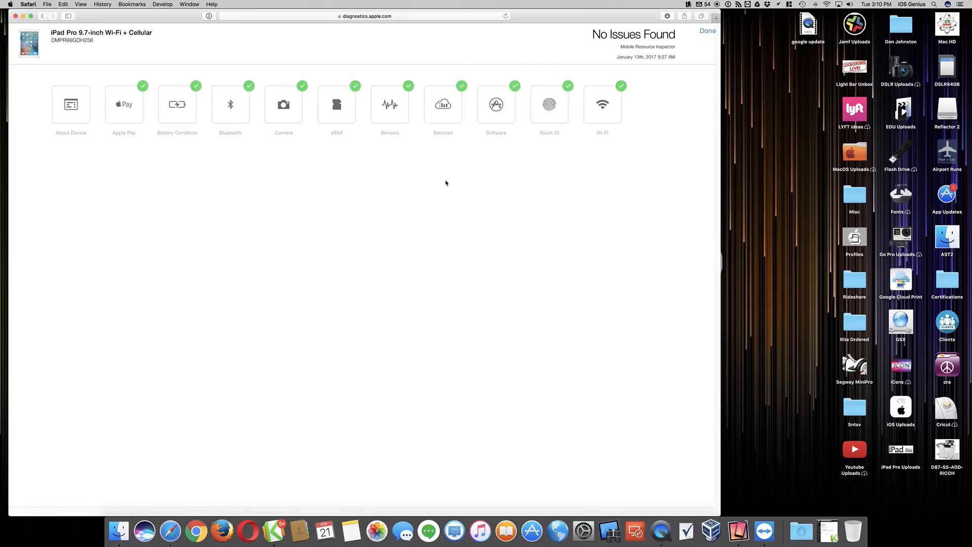
{"action": "mouse_move", "coordinate": [178, 105]}
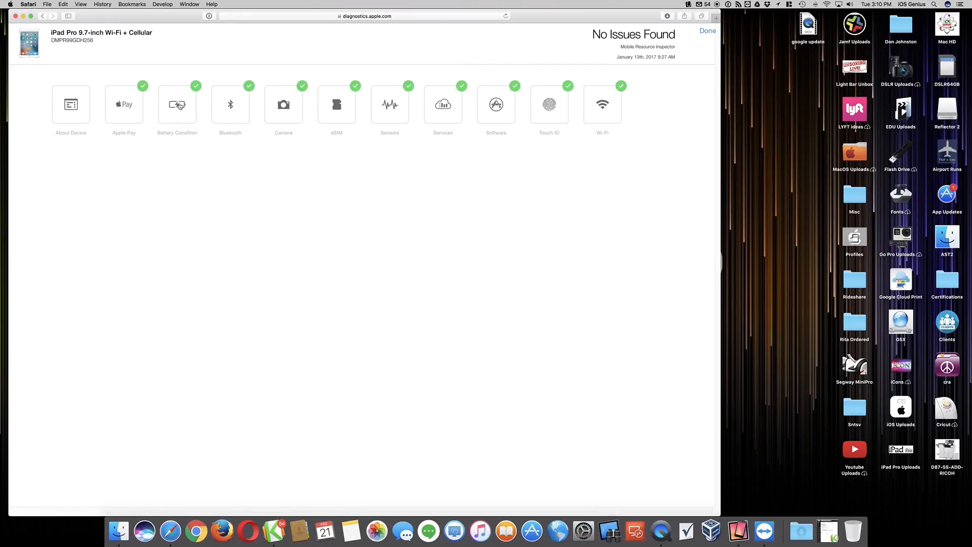
Compare battery condition: January at 94.76%, then February 21st at 93.13% with 177 cycles.
{"action": "left_click", "coordinate": [176, 104]}
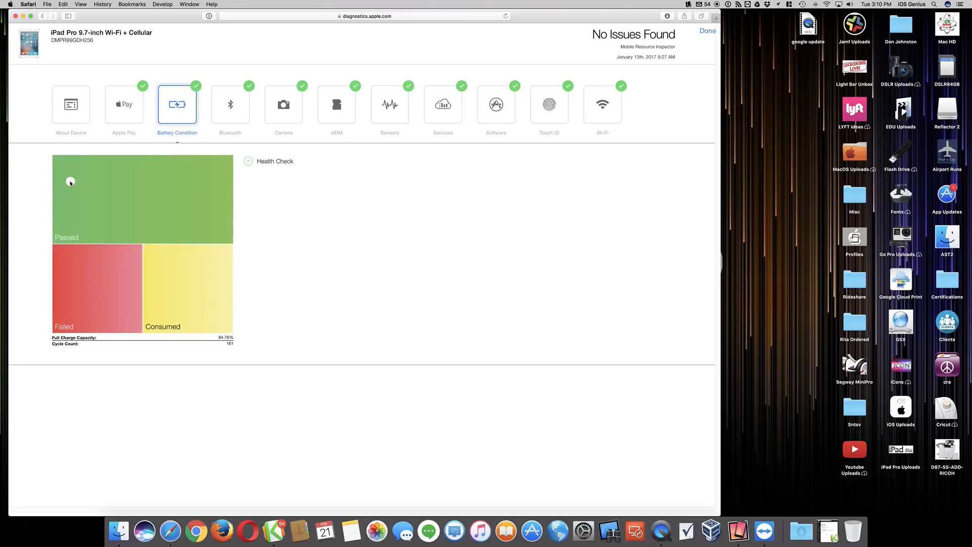
{"action": "mouse_move", "coordinate": [678, 30]}
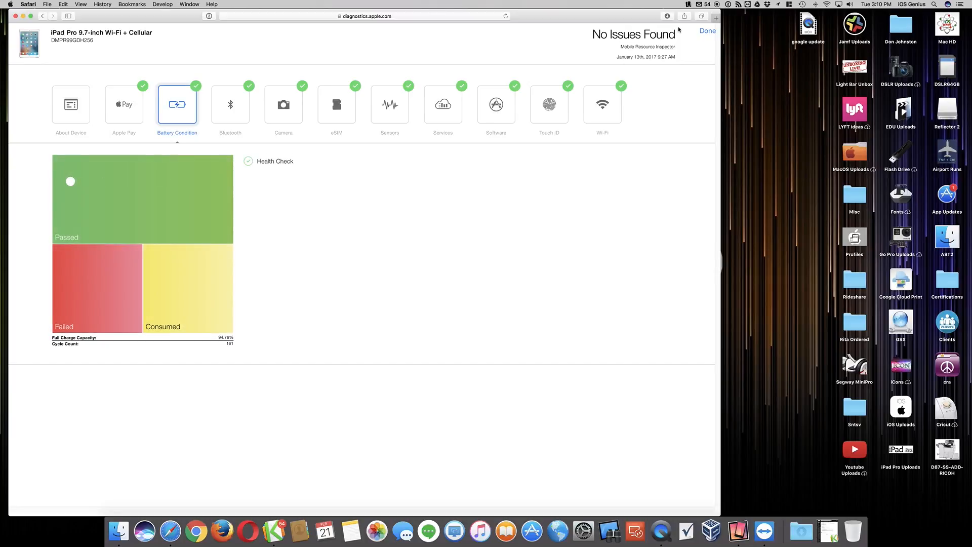
{"action": "left_click", "coordinate": [707, 31]}
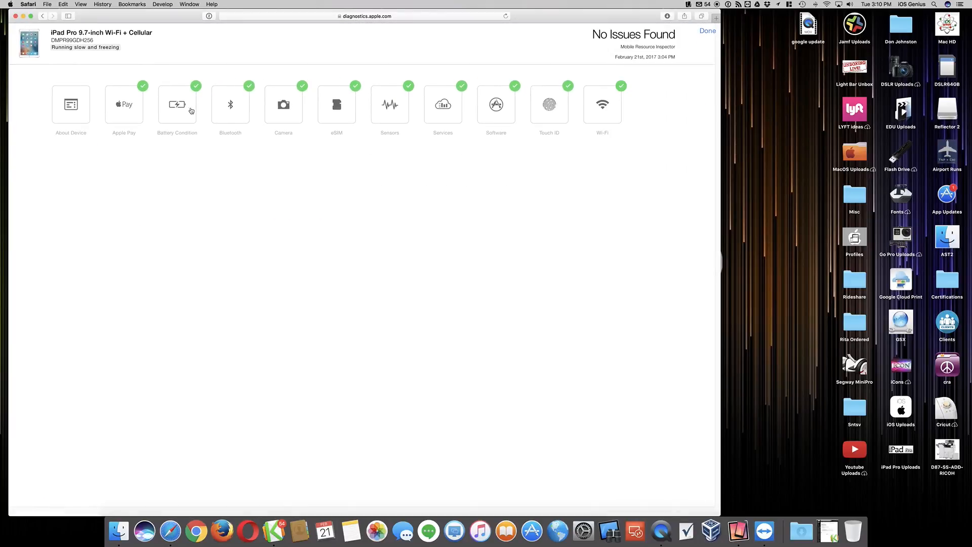
{"action": "left_click", "coordinate": [176, 105]}
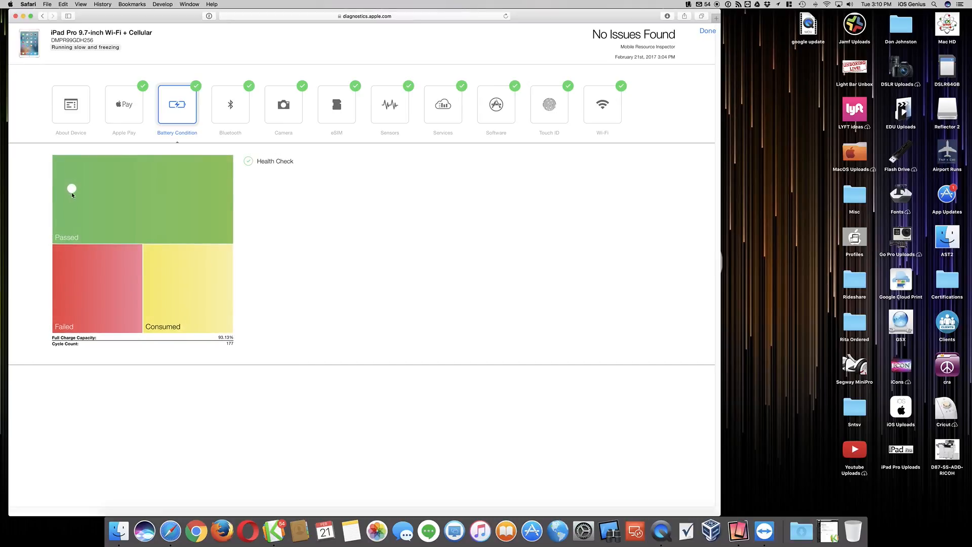
{"action": "mouse_move", "coordinate": [71, 192]}
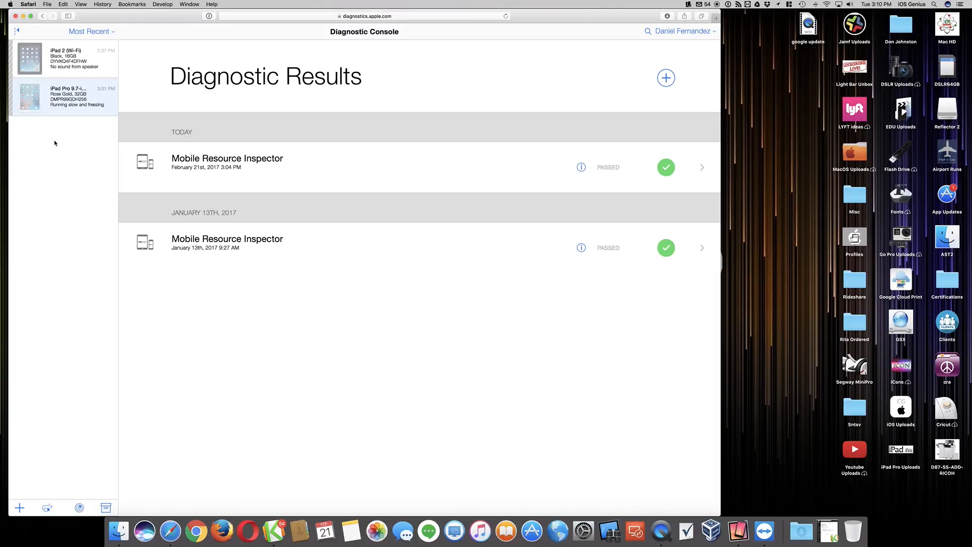
{"action": "mouse_move", "coordinate": [73, 382]}
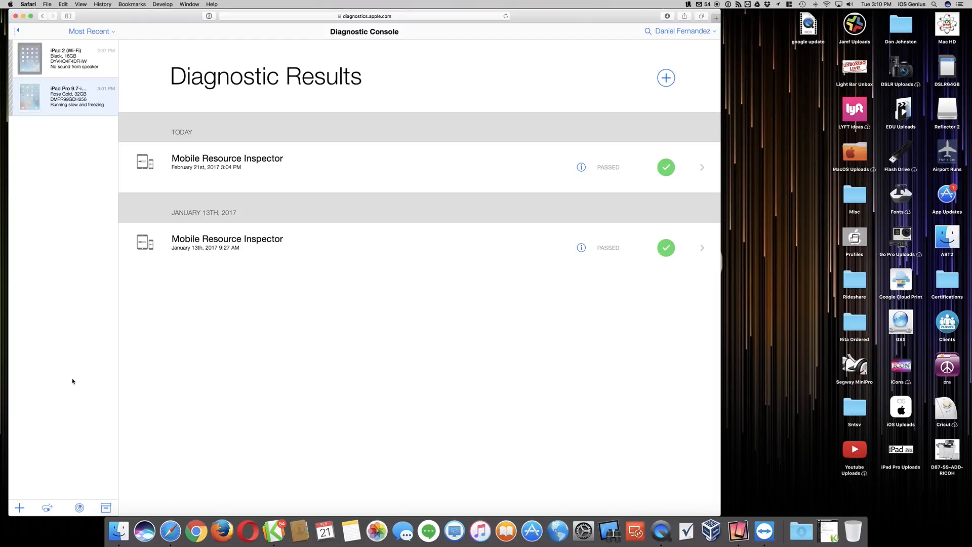
{"action": "mouse_move", "coordinate": [20, 507]}
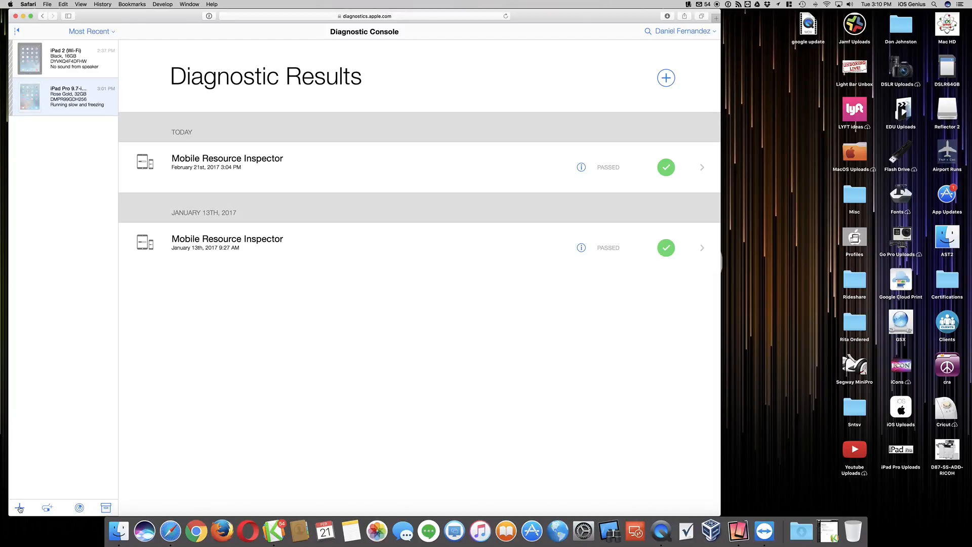
Start a new device diagnosis with an empty serial number and symptom form.
{"action": "left_click", "coordinate": [666, 78]}
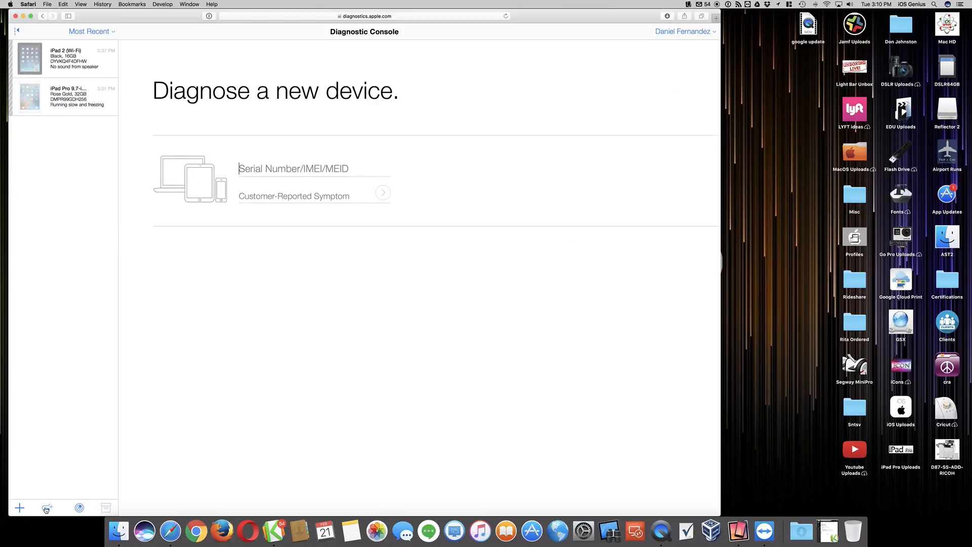
{"action": "mouse_move", "coordinate": [47, 507]}
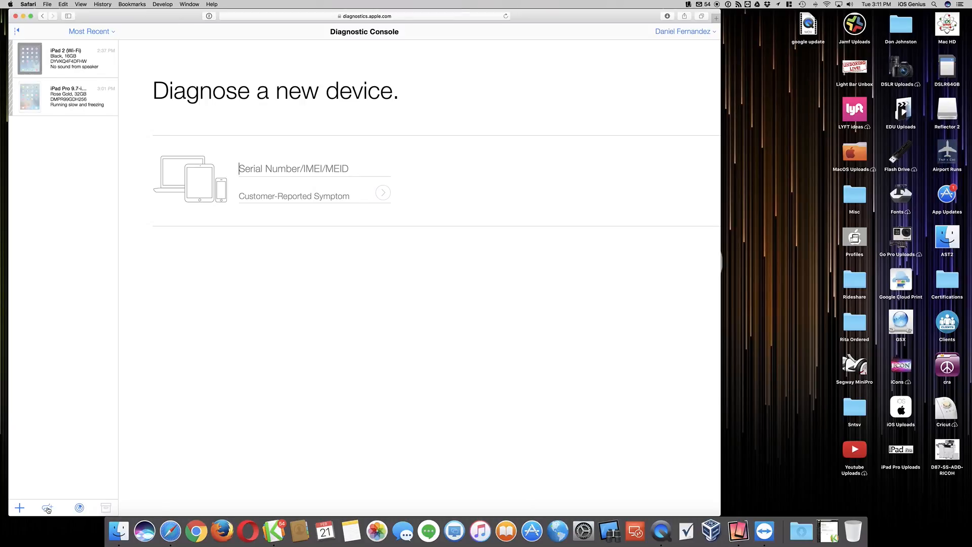
View the HDI Tools panel with its identifier field and SNR or ICC options.
{"action": "left_click", "coordinate": [47, 507]}
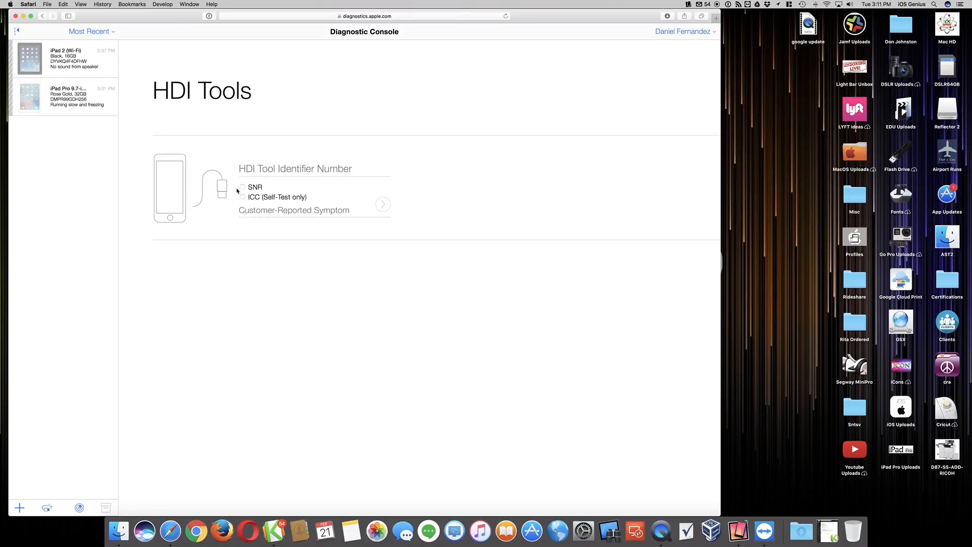
{"action": "left_click", "coordinate": [298, 168]}
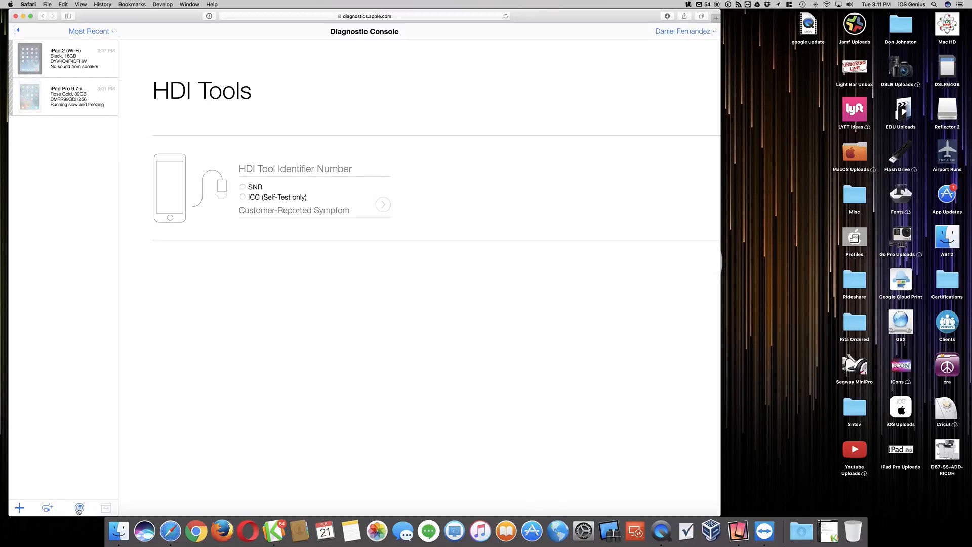
{"action": "mouse_move", "coordinate": [79, 507]}
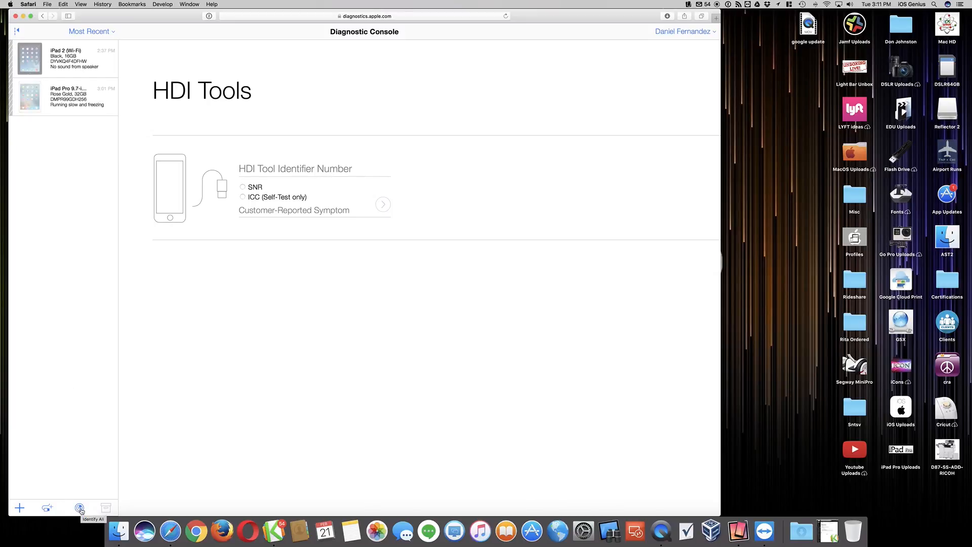
{"action": "left_click", "coordinate": [79, 508]}
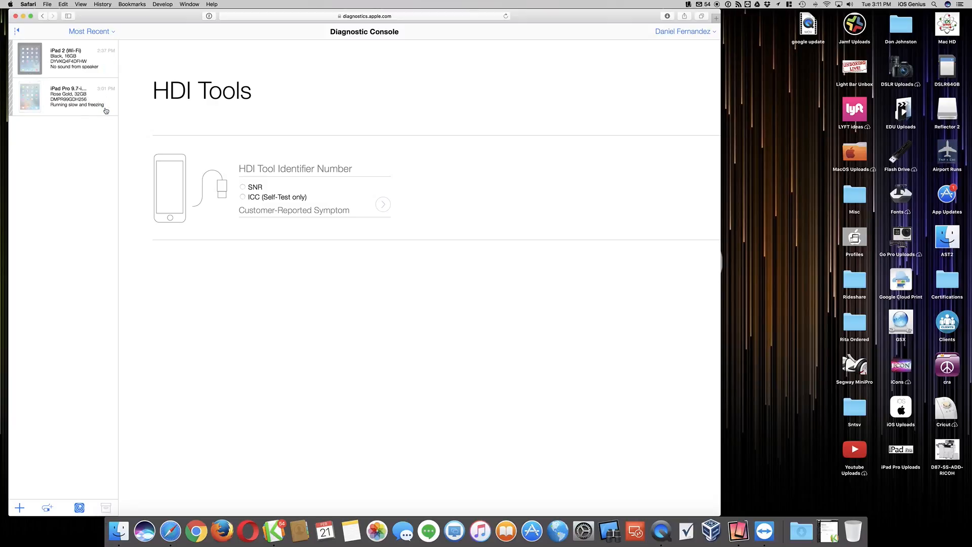
{"action": "mouse_move", "coordinate": [102, 118]}
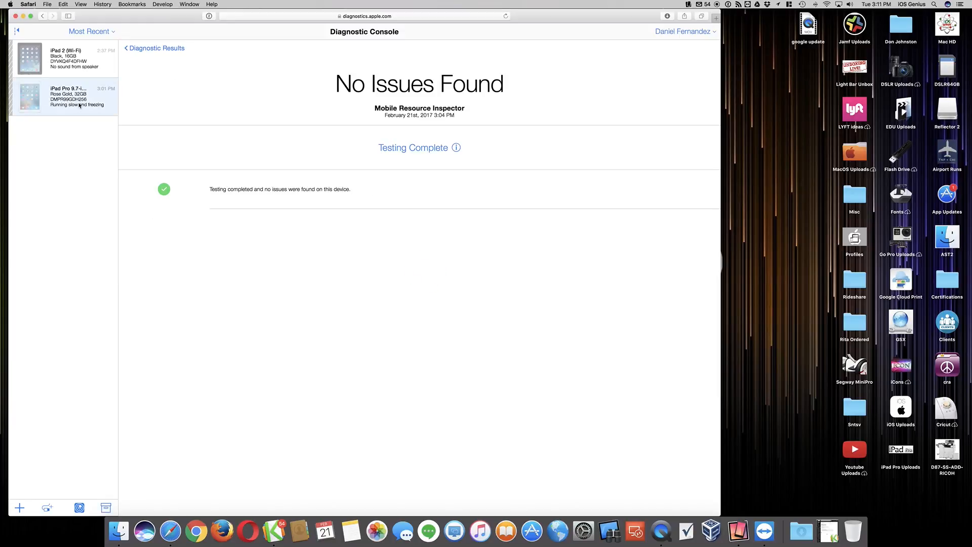
Return to the iPad Pro's Diagnostic Results list of Mobile Resource Inspector runs.
{"action": "left_click", "coordinate": [156, 47]}
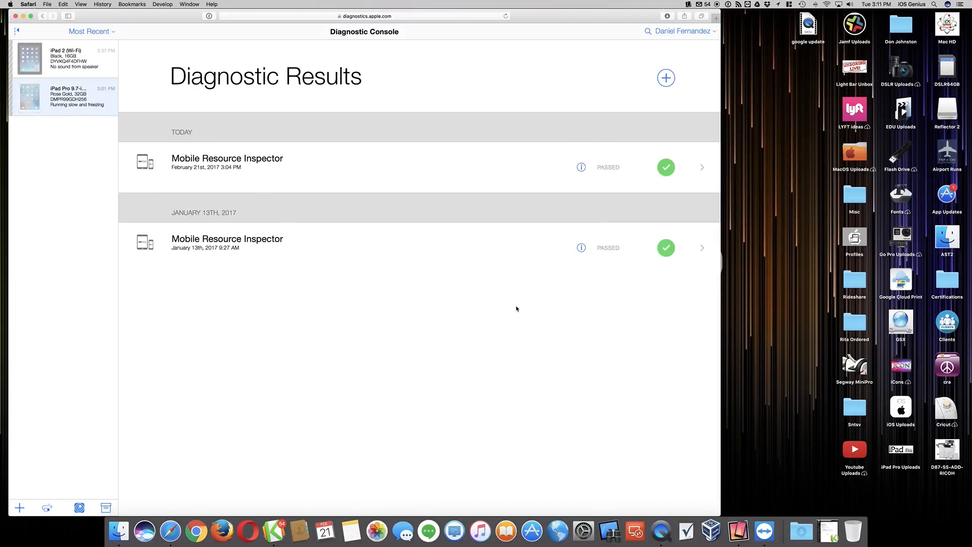
{"action": "mouse_move", "coordinate": [131, 445]}
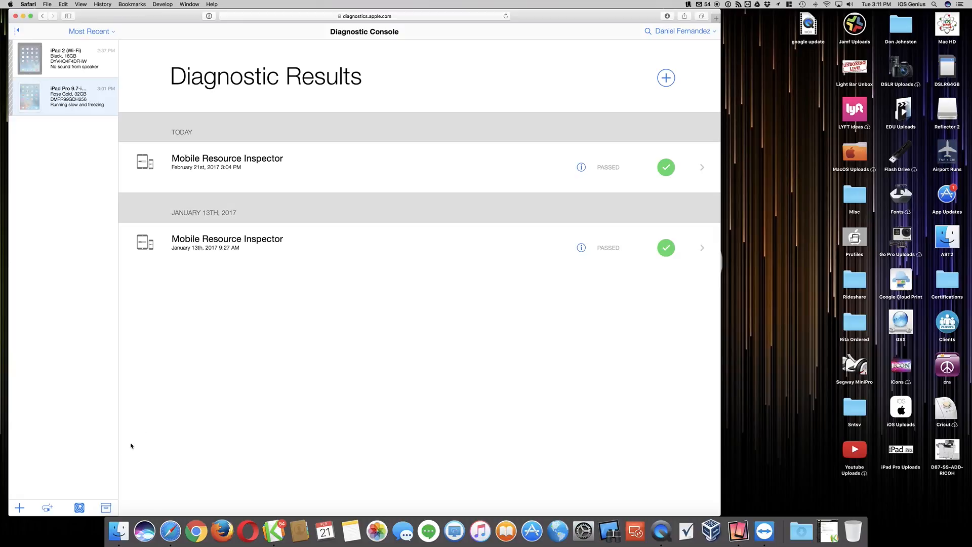
{"action": "mouse_move", "coordinate": [107, 507]}
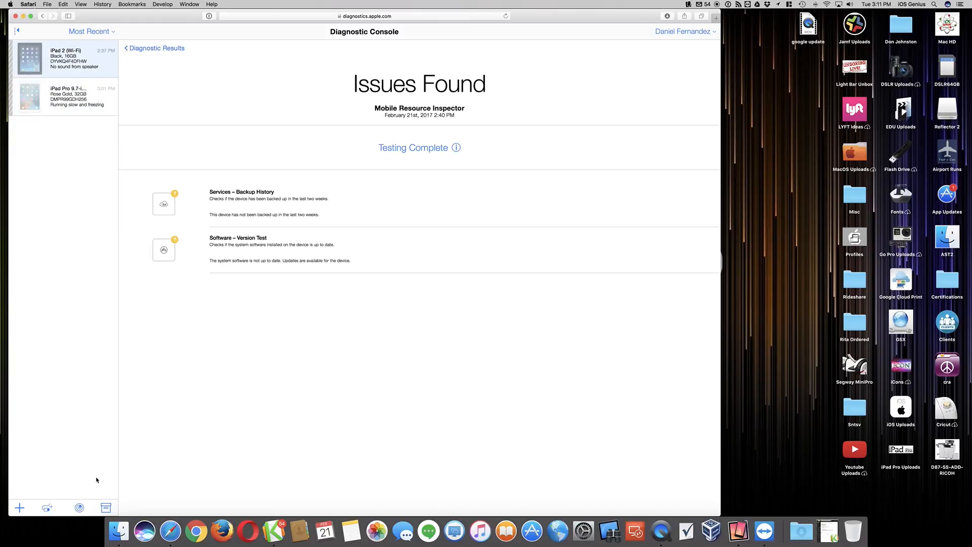
Archive the iPad 2 record, then sort the device list by product and then by status.
{"action": "left_click", "coordinate": [106, 507]}
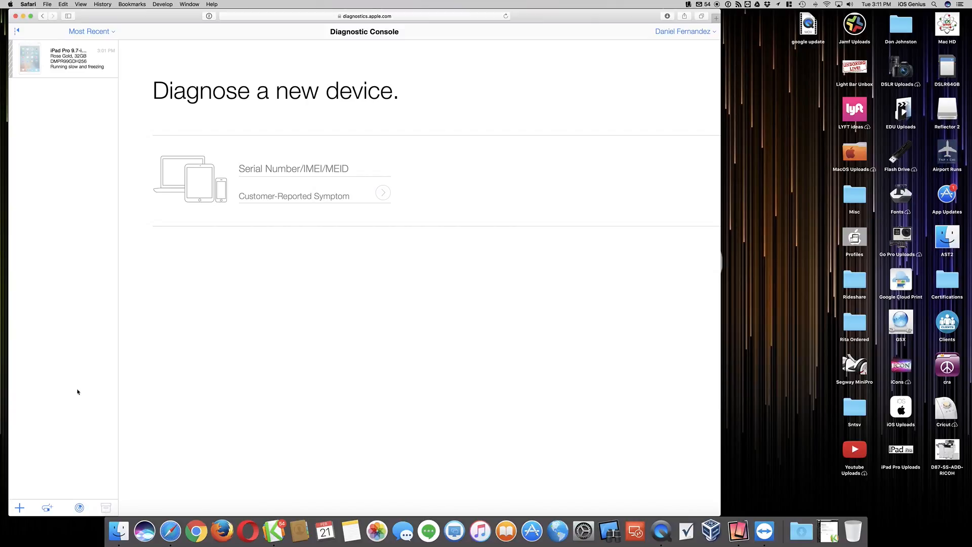
{"action": "mouse_move", "coordinate": [111, 31]}
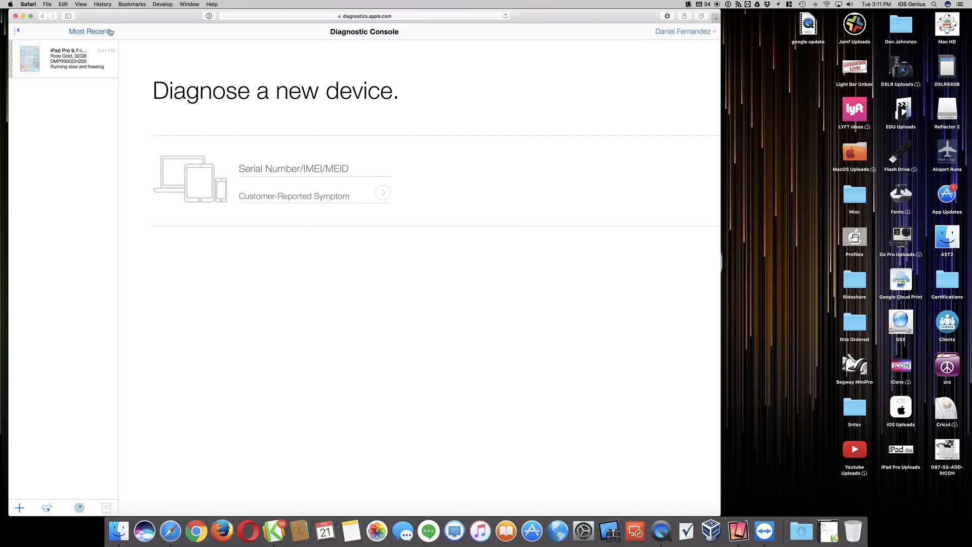
{"action": "left_click", "coordinate": [90, 31]}
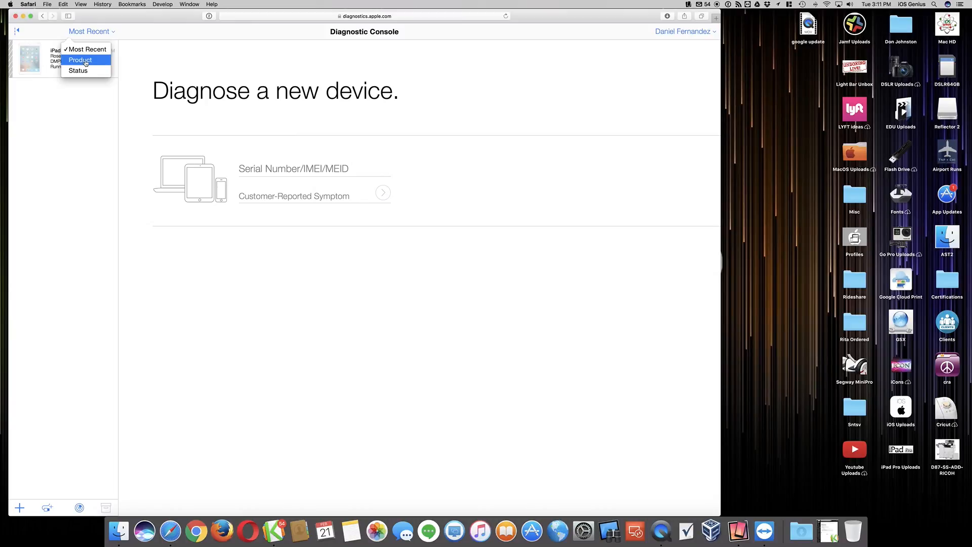
{"action": "left_click", "coordinate": [80, 60]}
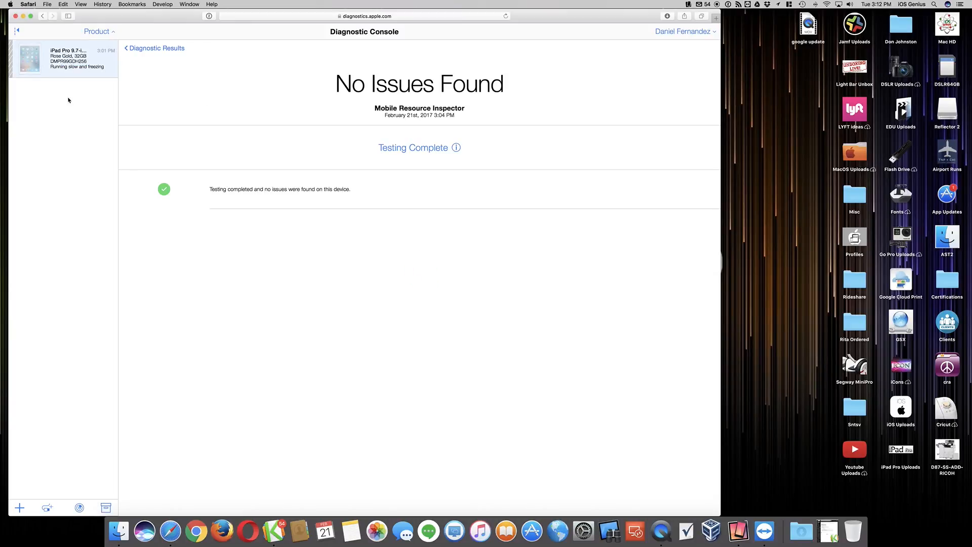
{"action": "left_click", "coordinate": [98, 32]}
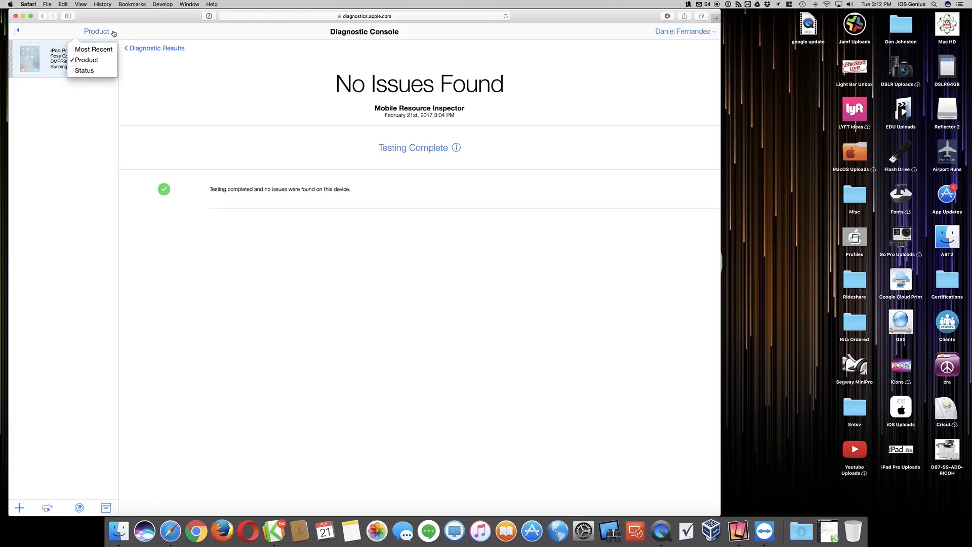
{"action": "left_click", "coordinate": [84, 70]}
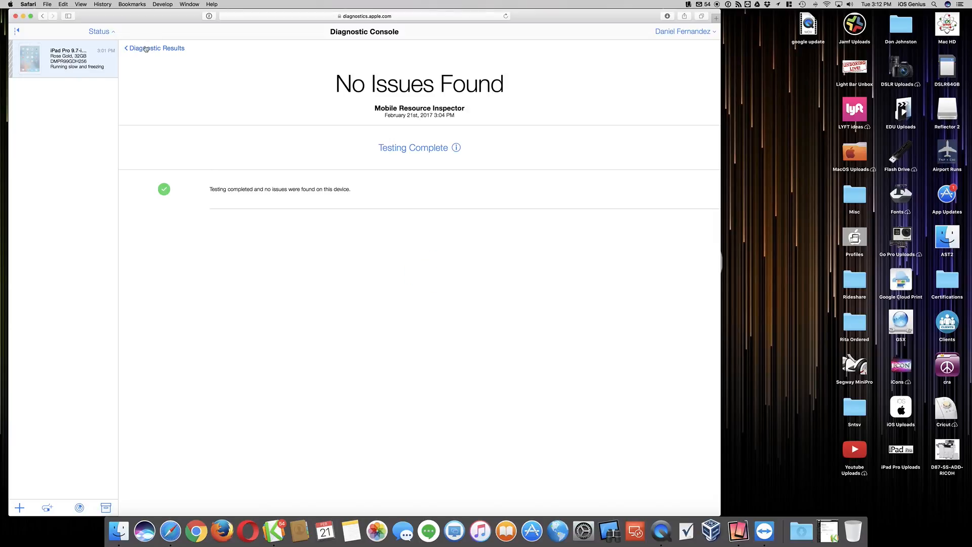
Return to the iPad Pro's results, sort devices by most recent, and show the account menu.
{"action": "left_click", "coordinate": [156, 48]}
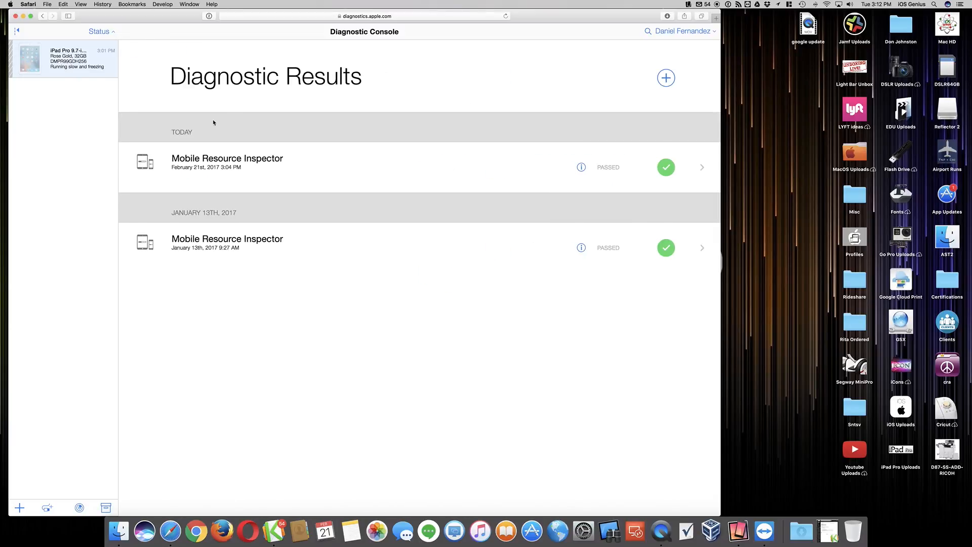
{"action": "left_click", "coordinate": [98, 31]}
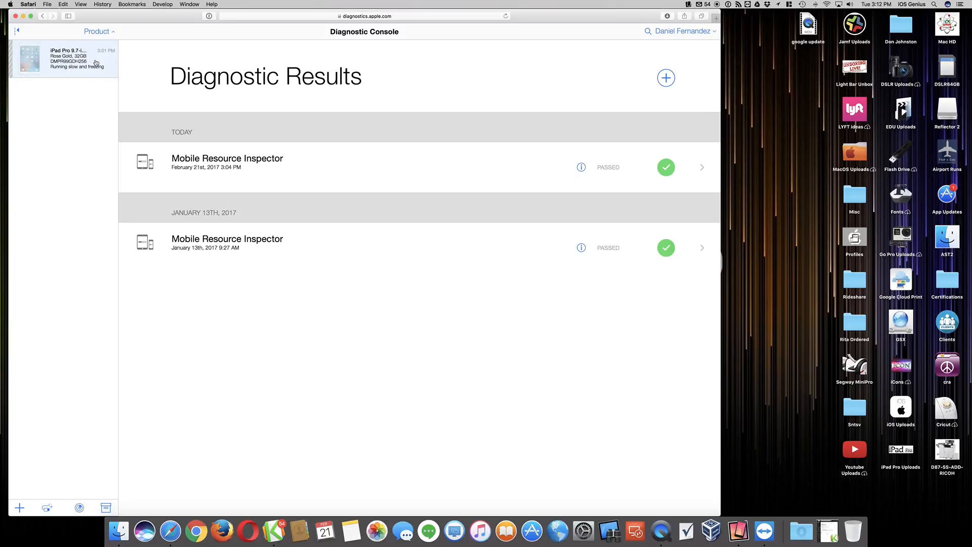
{"action": "left_click", "coordinate": [99, 32]}
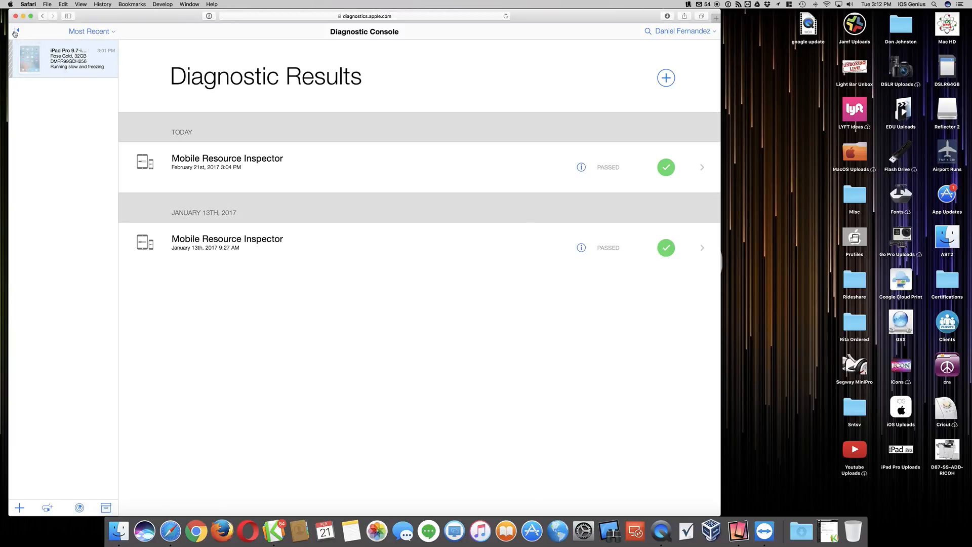
{"action": "mouse_move", "coordinate": [15, 31]}
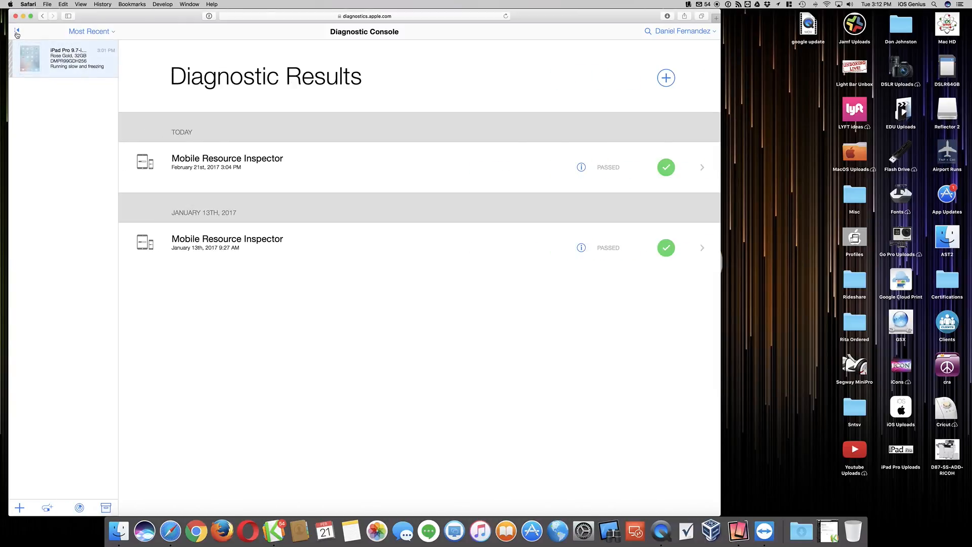
{"action": "left_click", "coordinate": [680, 31]}
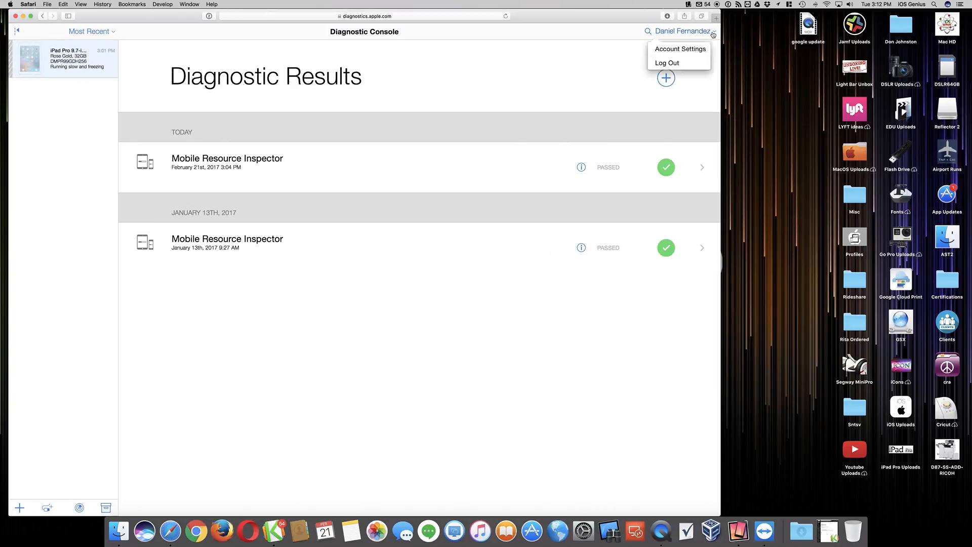
{"action": "mouse_move", "coordinate": [681, 49]}
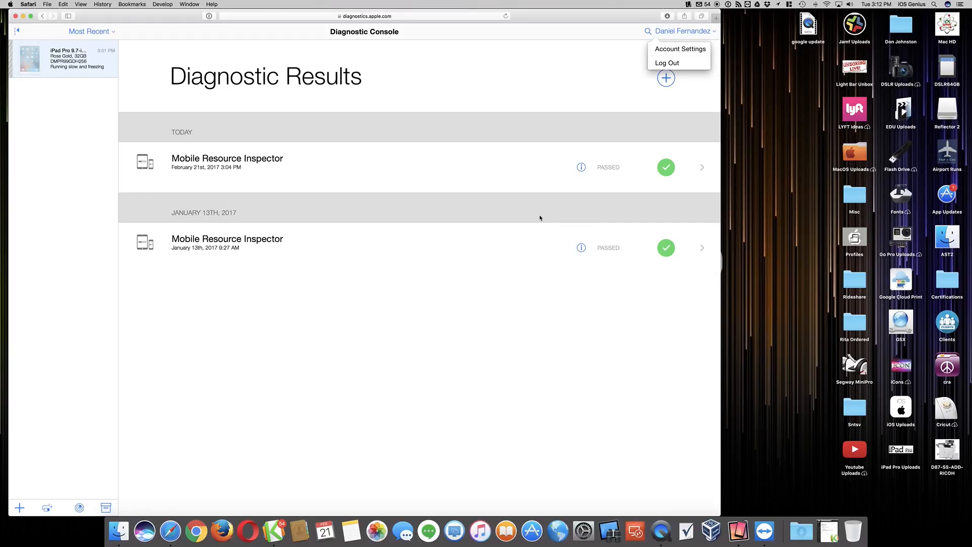
{"action": "mouse_move", "coordinate": [666, 63]}
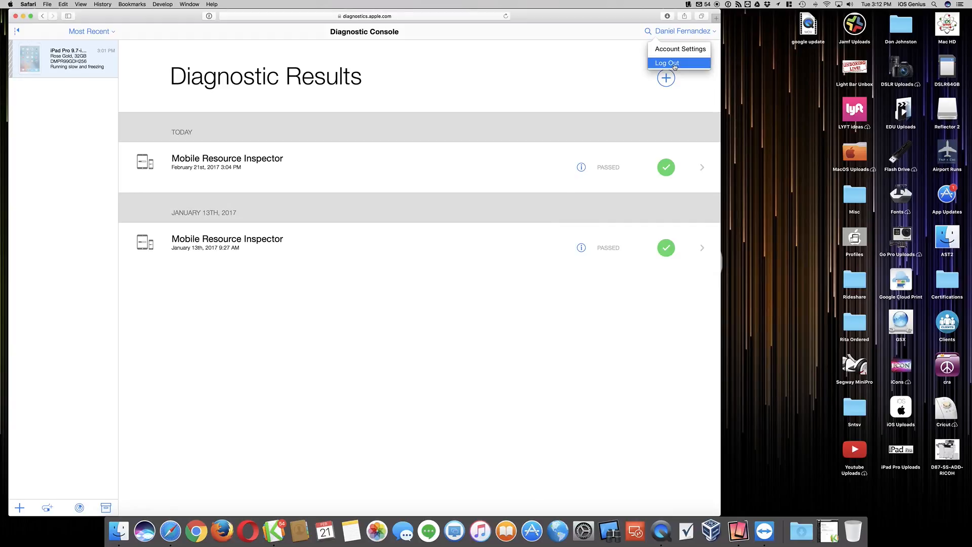